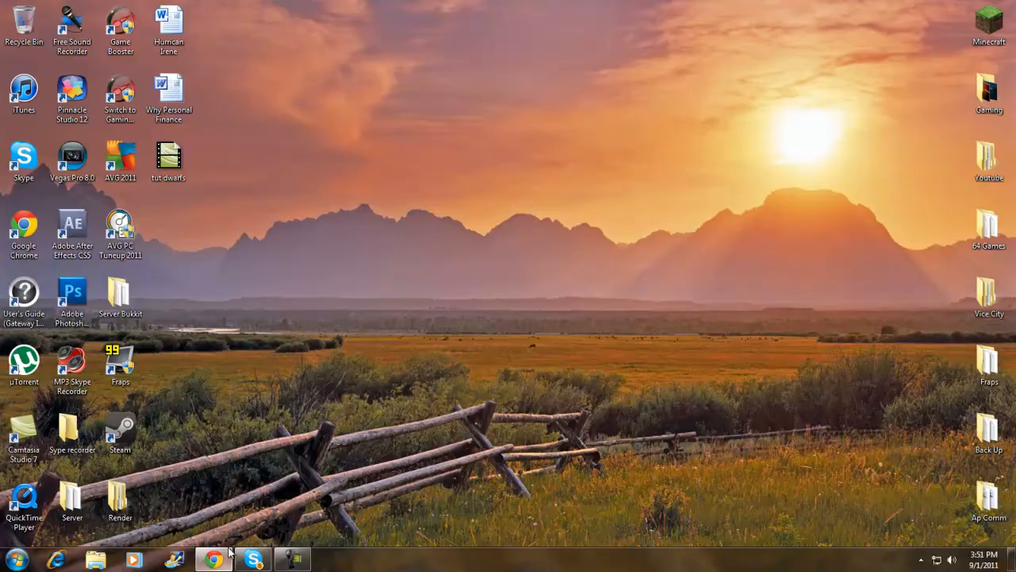
Step: Restore the Paint Mod forum thread and scroll through its videos, recipes and download links
left_click(213, 559)
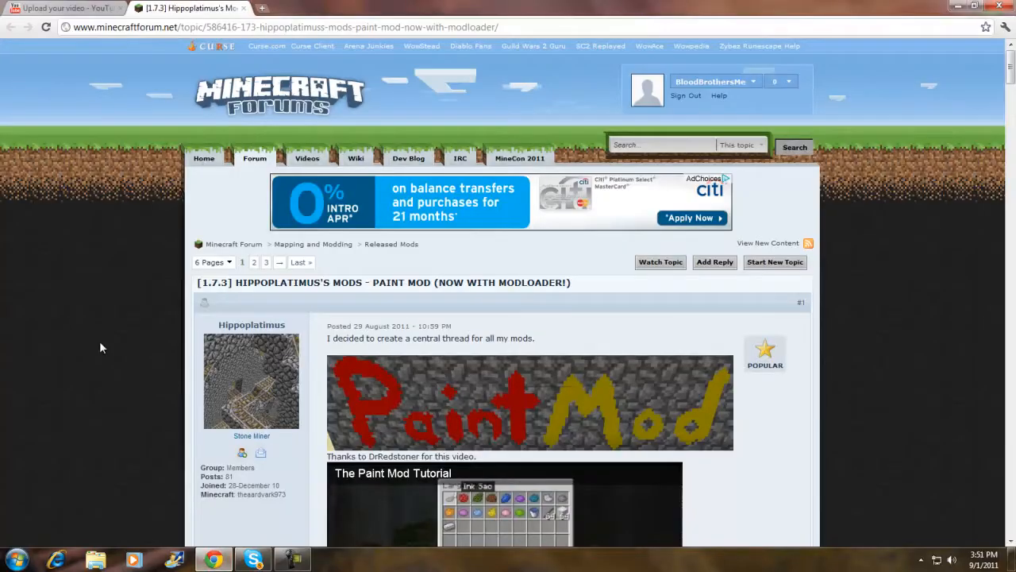
scroll("down", 3)
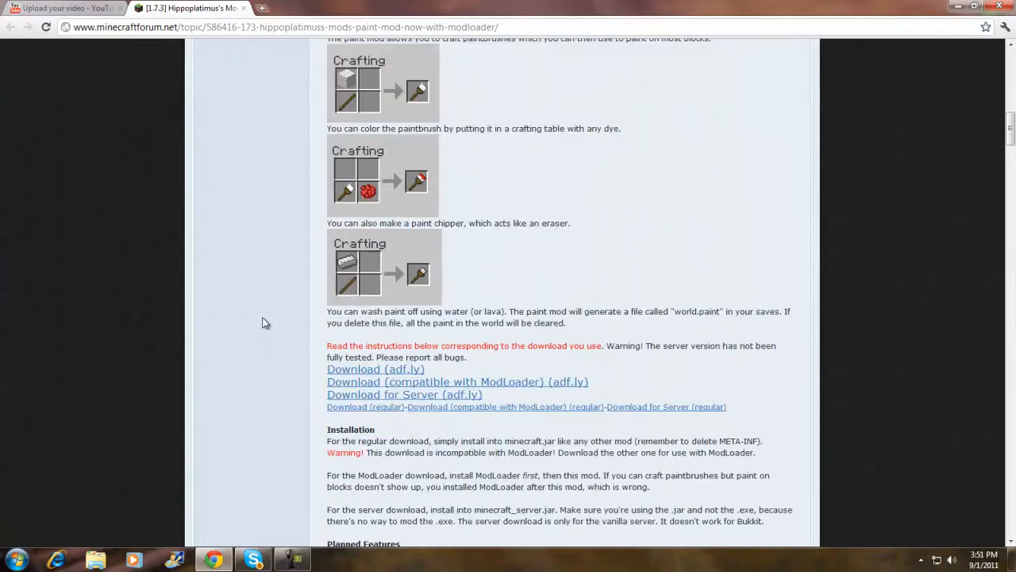
scroll("up", 3)
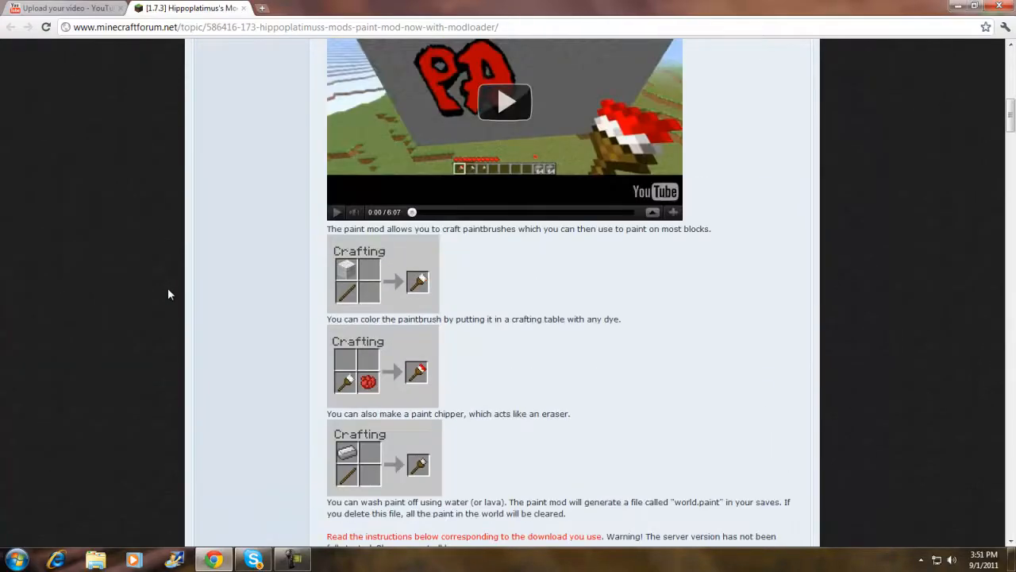
scroll("up", 3)
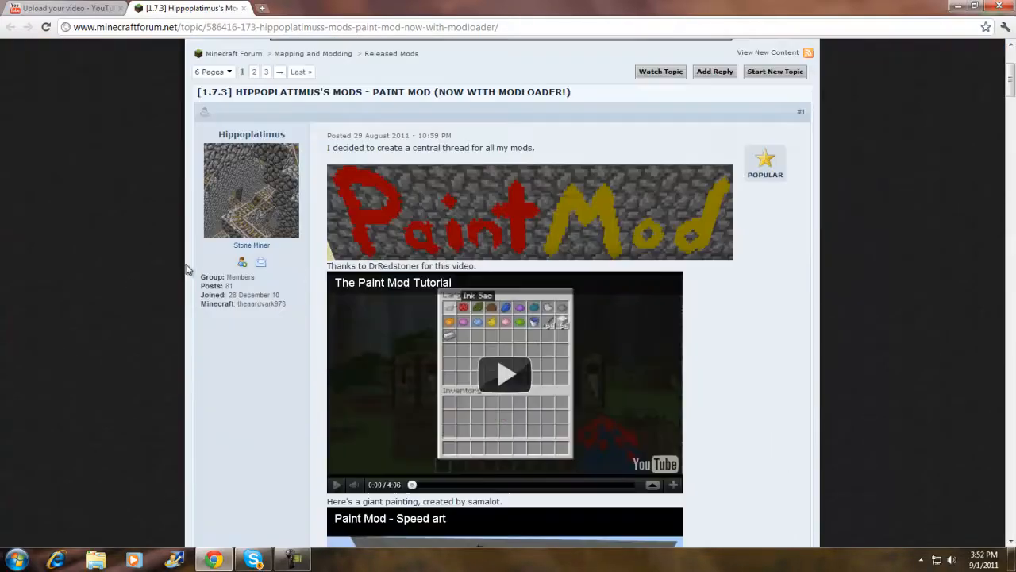
scroll("down", 3)
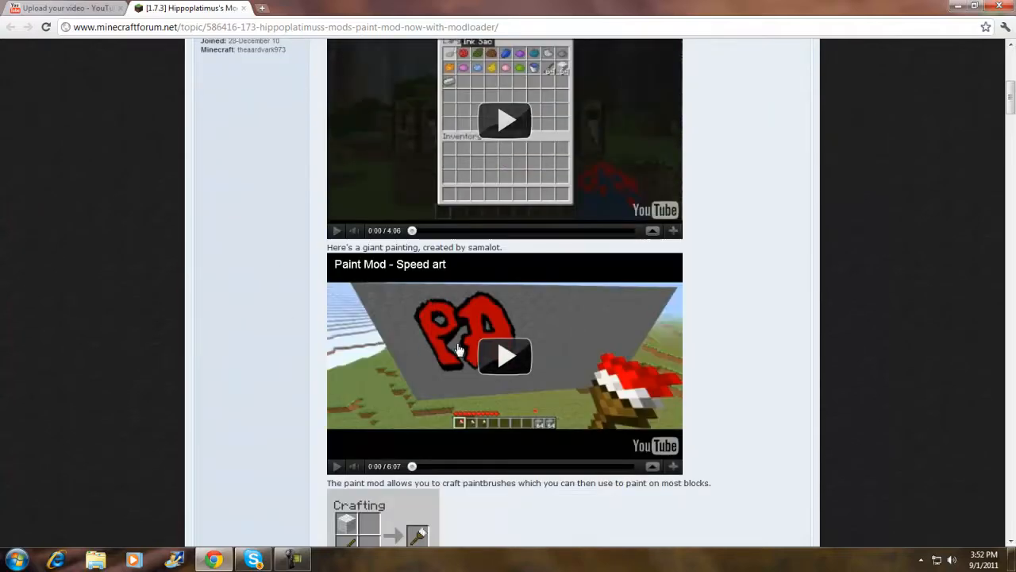
scroll("down", 3)
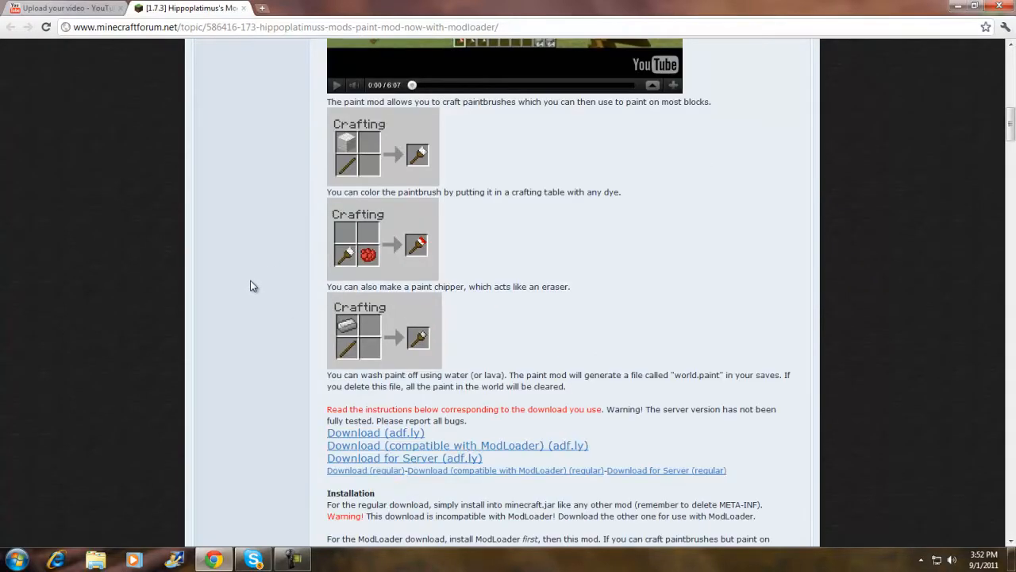
scroll("up", 3)
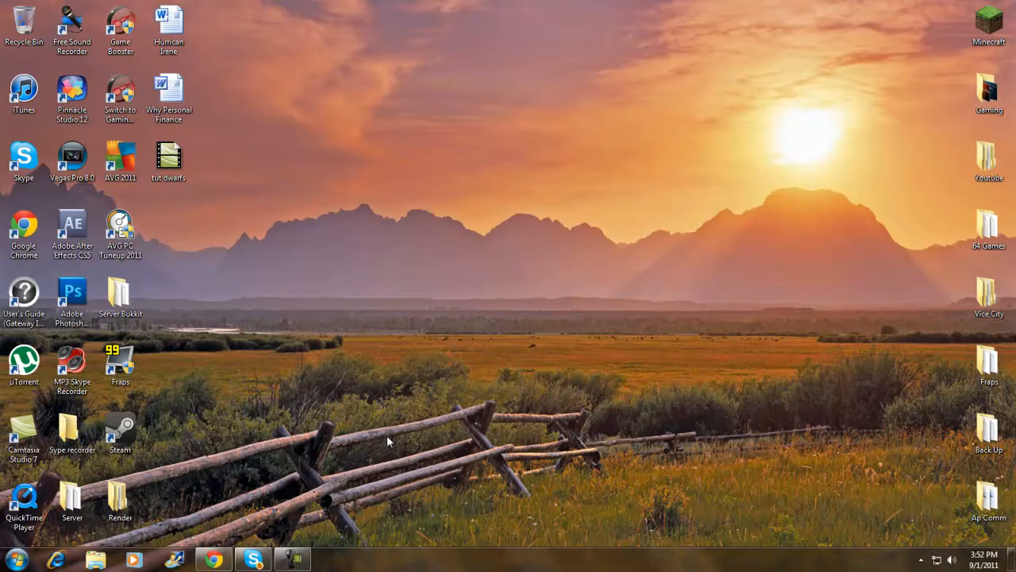
mouse_move(740, 70)
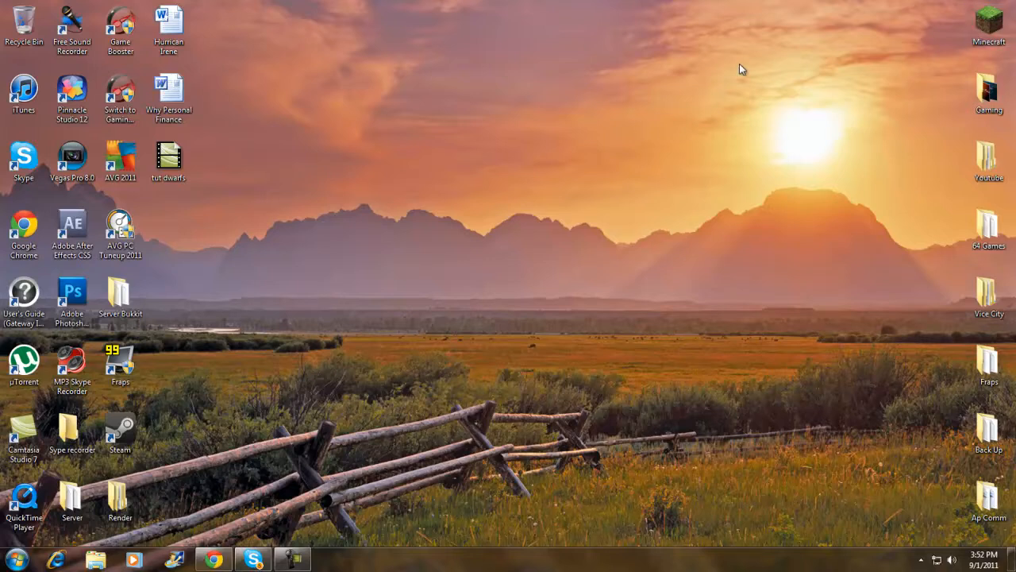
mouse_move(289, 119)
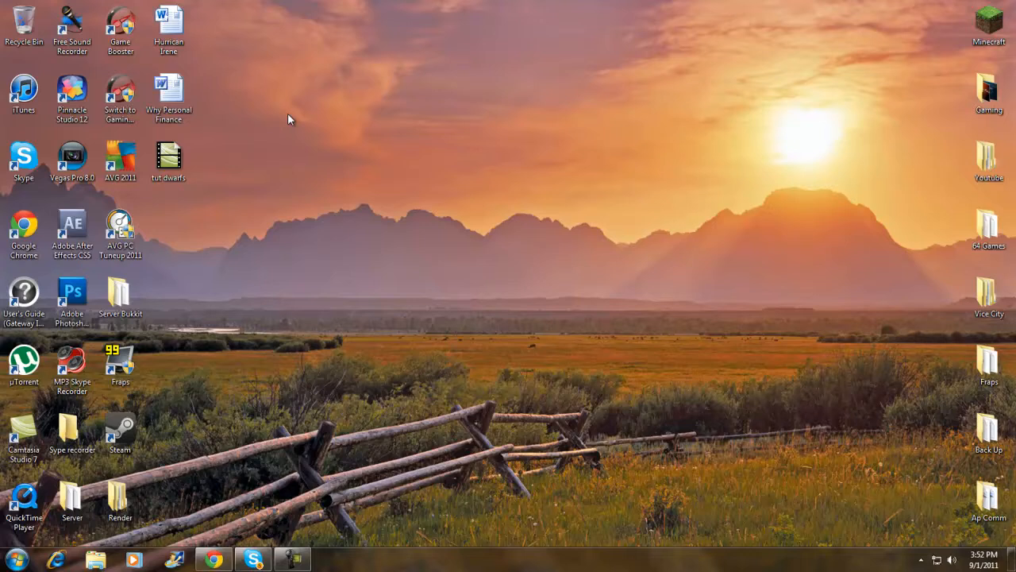
mouse_move(160, 219)
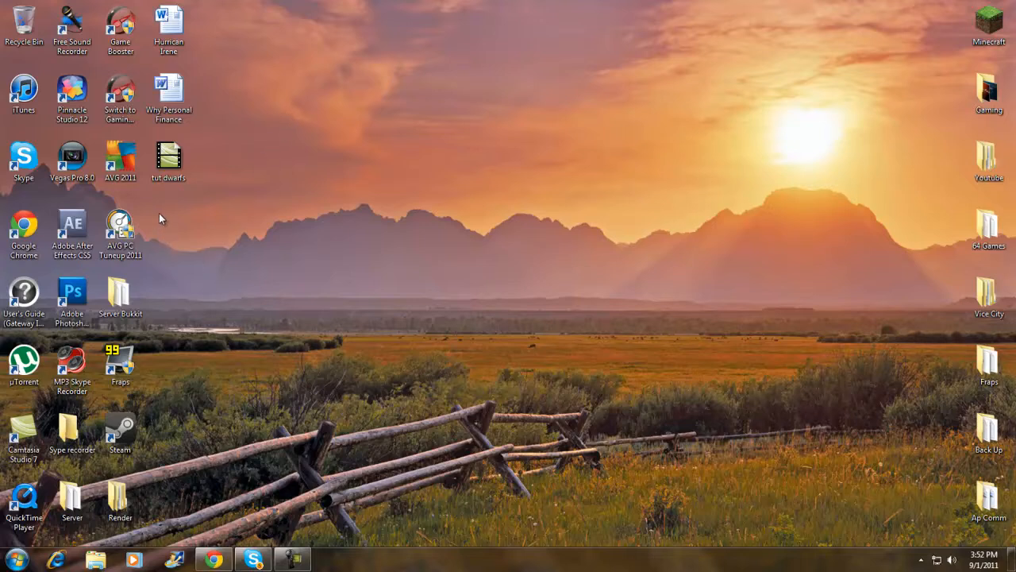
Step: Drag selection boxes across the empty desktop before restoring the forum page
left_click_drag(159, 214, 391, 272)
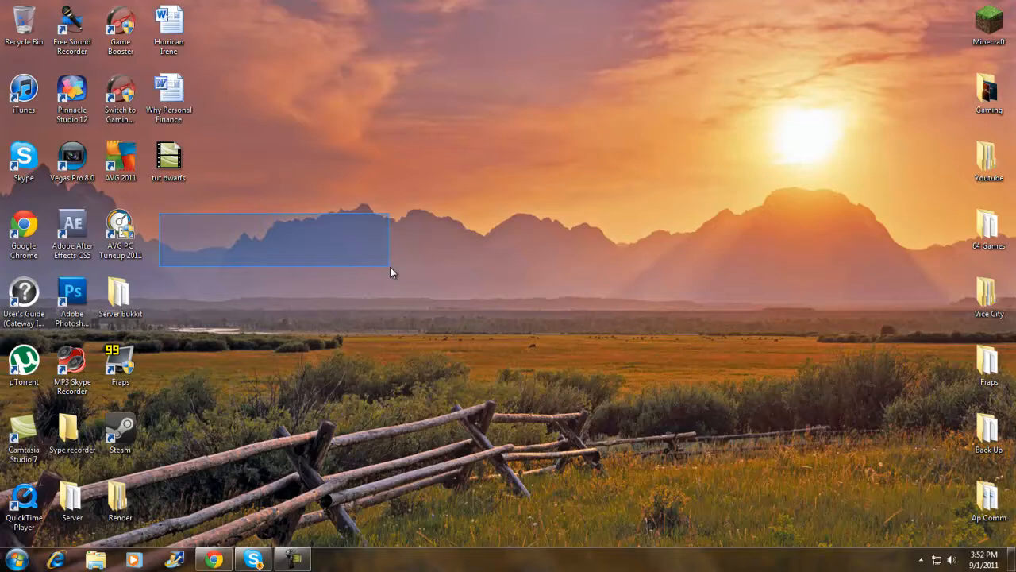
left_click_drag(389, 273, 378, 197)
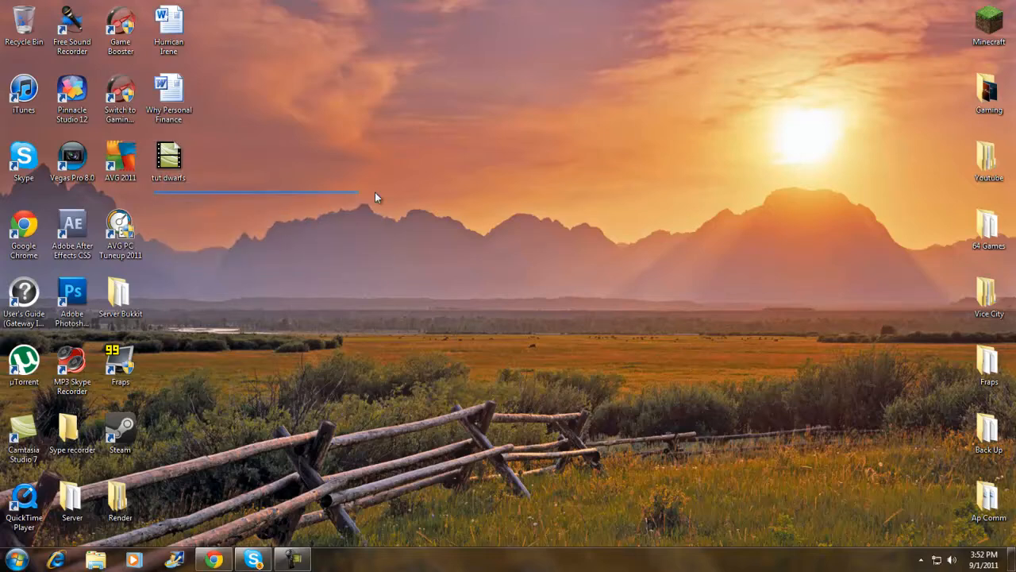
left_click_drag(378, 197, 913, 270)
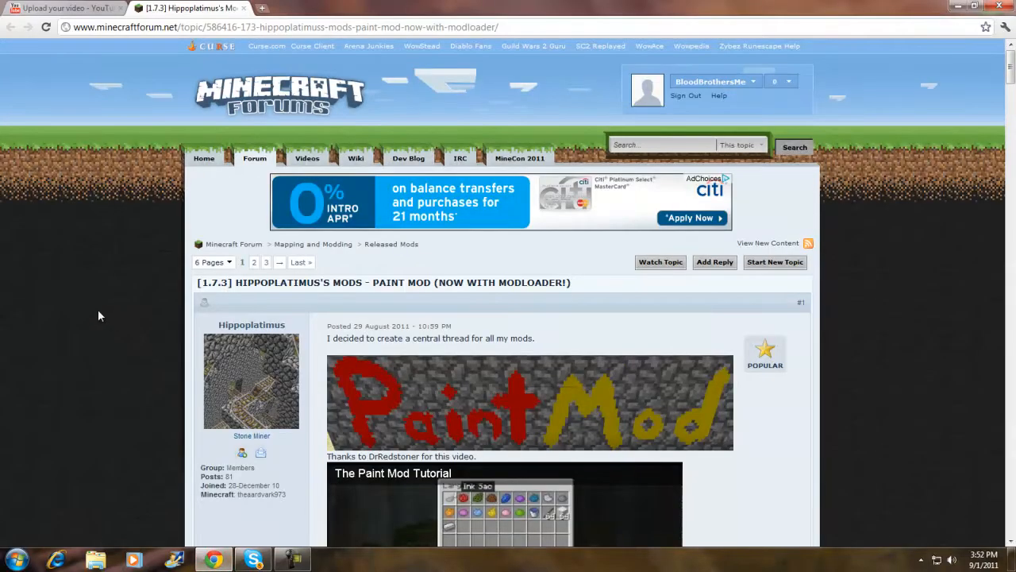
mouse_move(278, 351)
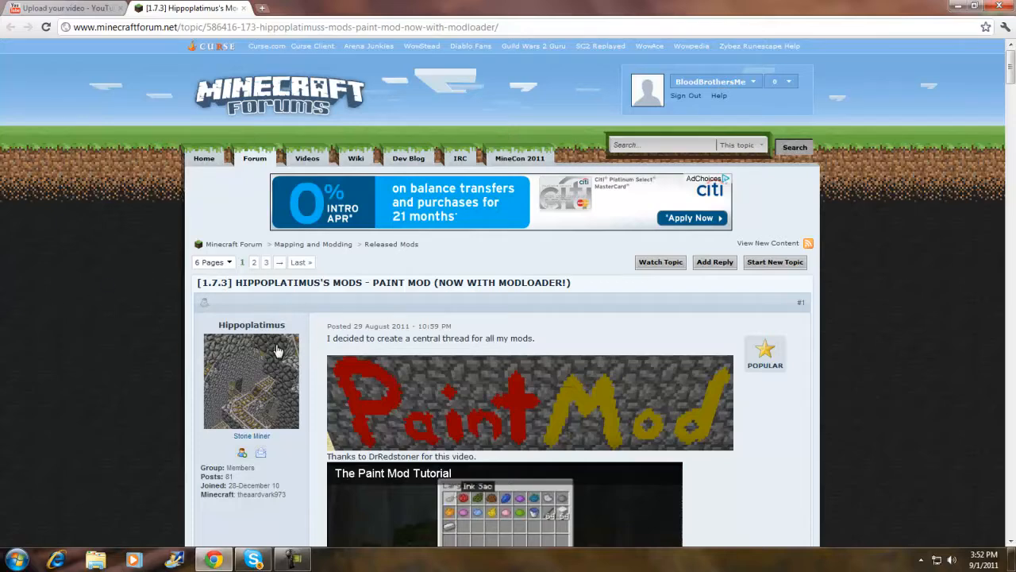
Step: Scroll to the downloads and choose 'Download (compatible with ModLoader) (adf.ly)'
scroll("down", 3)
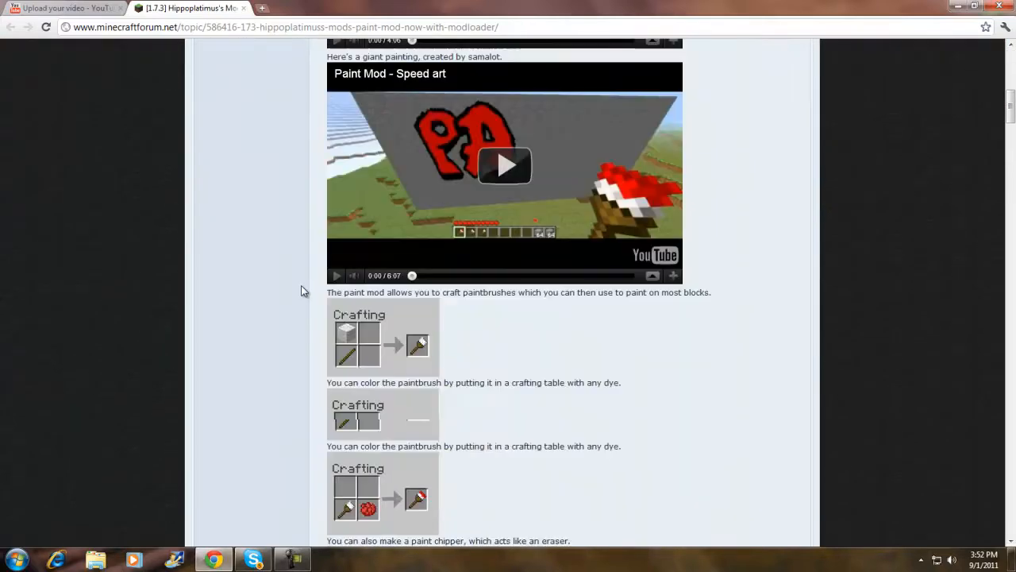
scroll("down", 3)
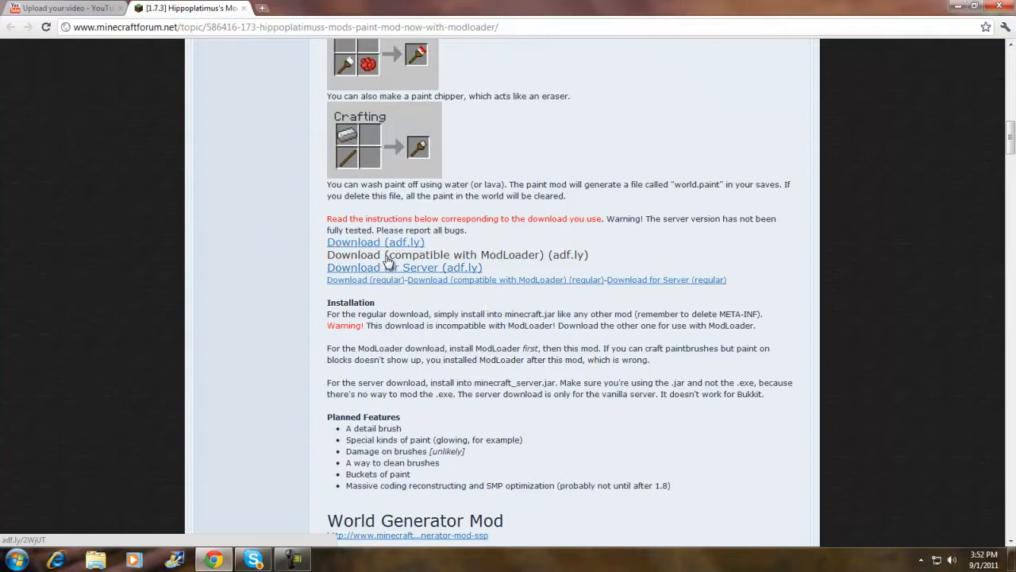
left_click(374, 242)
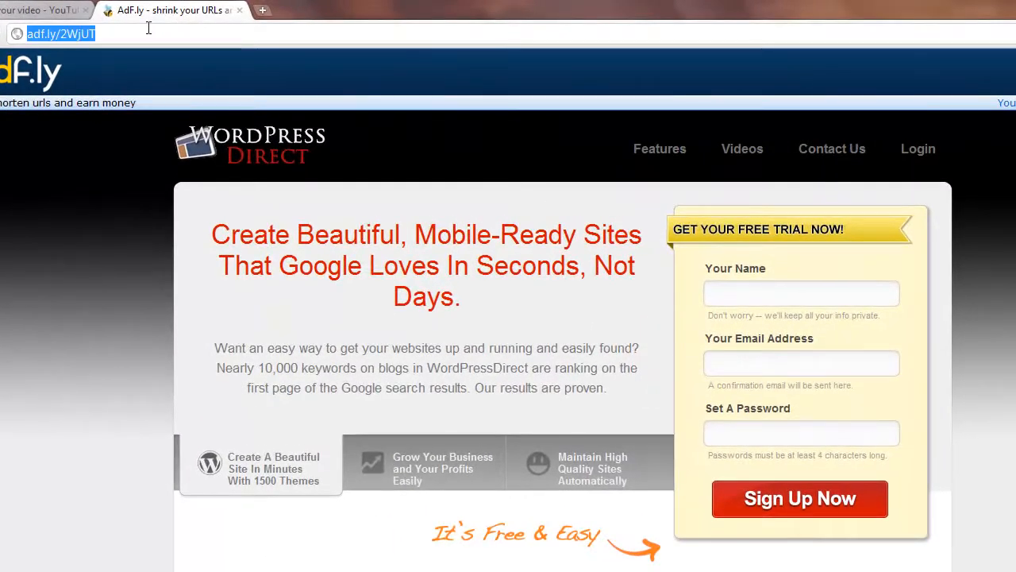
Step: Search Google for modloader, open Risugami's Mods, download ModLoader Beta 1.7.3 and view its zip in WinRAR
type("google.com")
type("modloader")
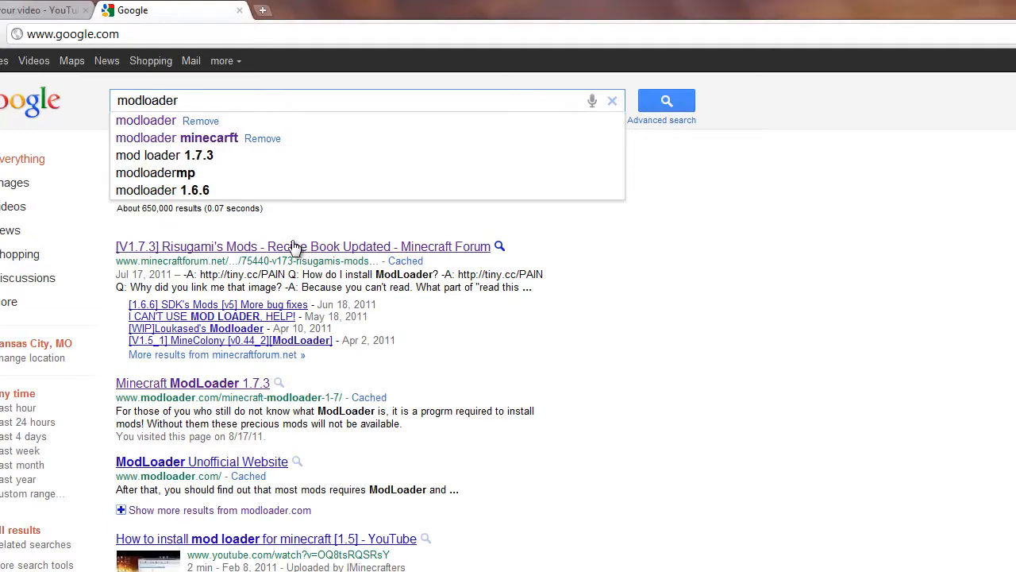
left_click(295, 246)
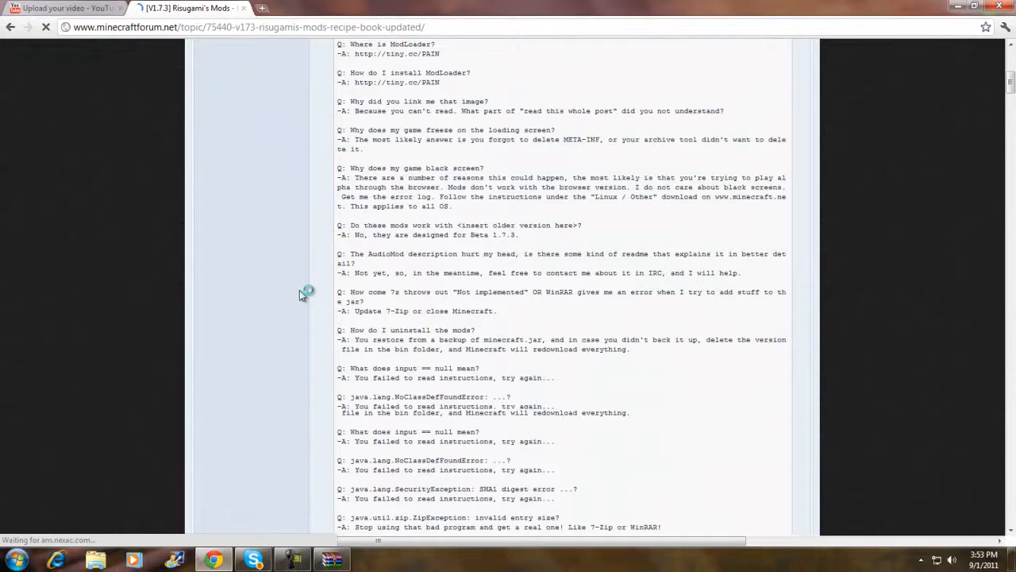
scroll("up", 3)
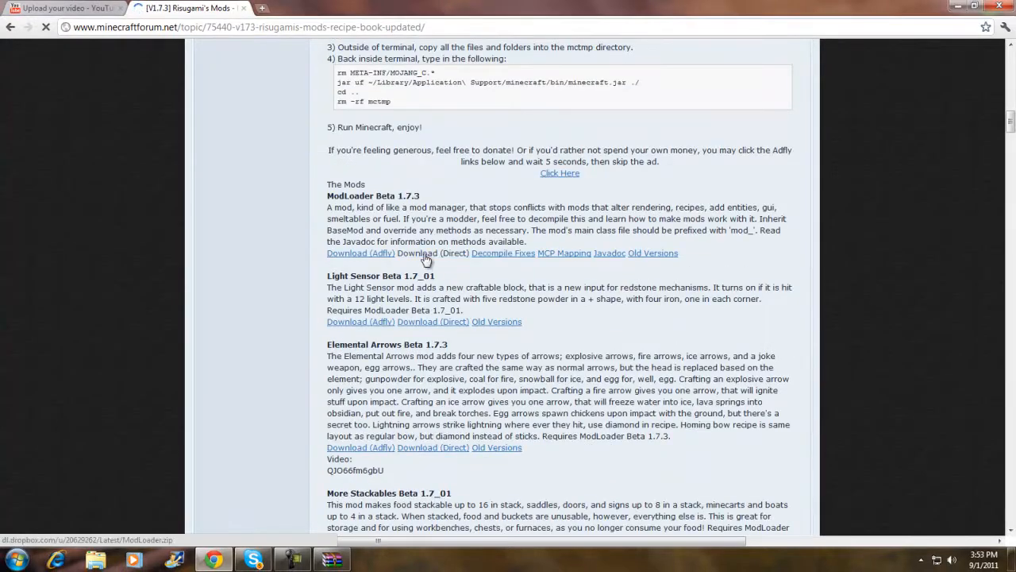
left_click(432, 253)
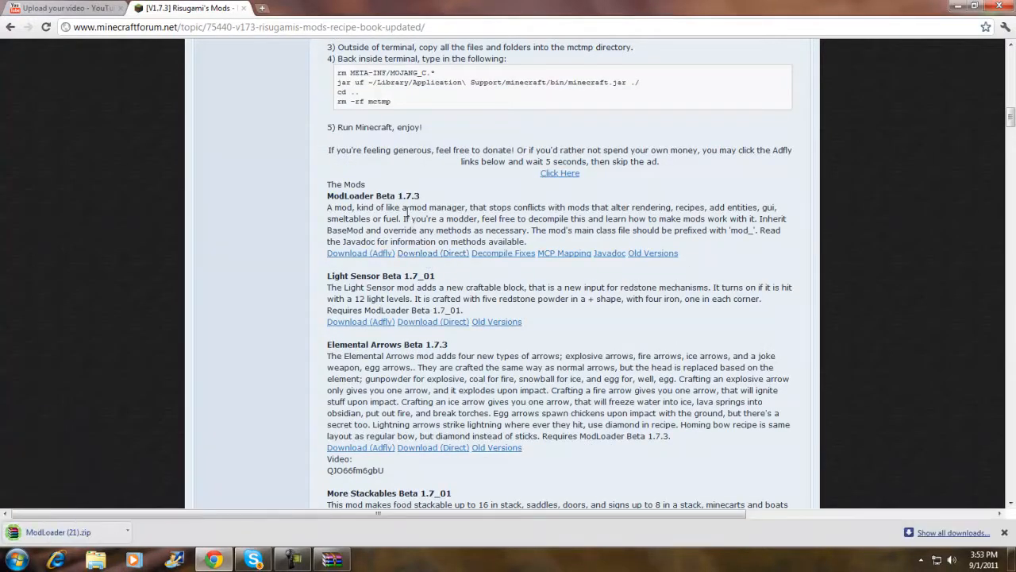
scroll("up", 3)
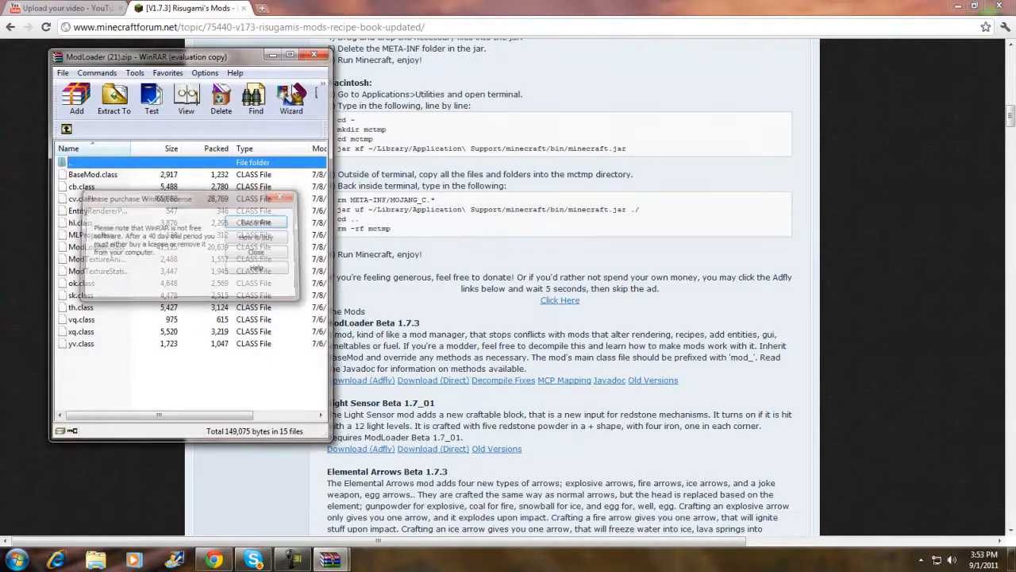
left_click(314, 54)
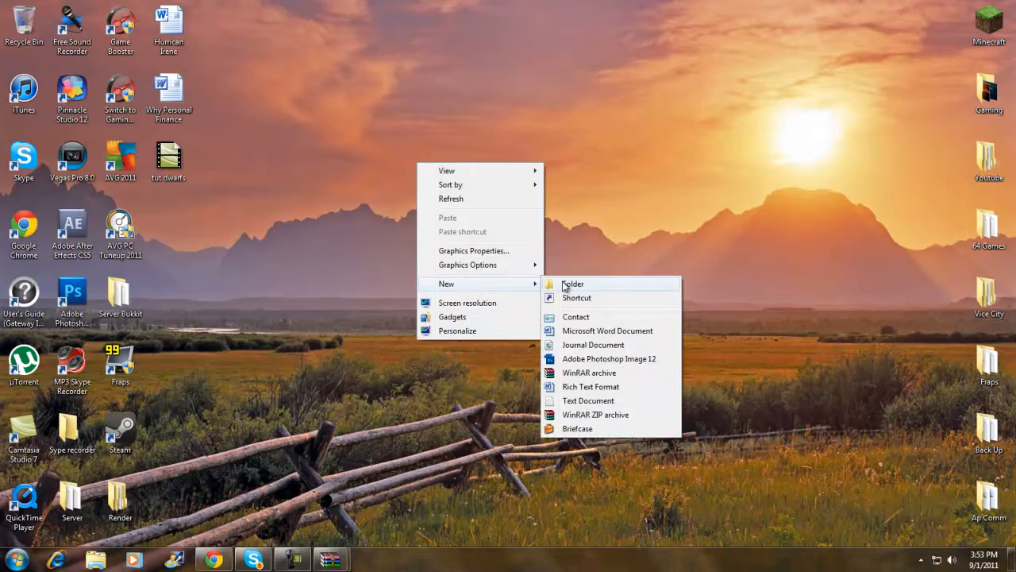
Step: Make a new Back up 2 desktop folder and open %appdata% from Start search
left_click(571, 282)
type("Back up 2")
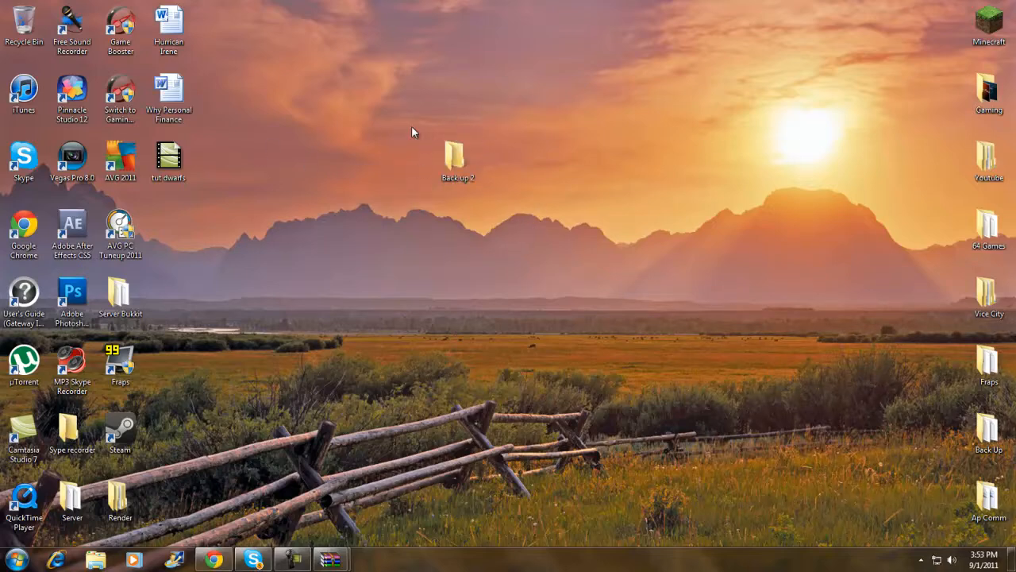
left_click(14, 558)
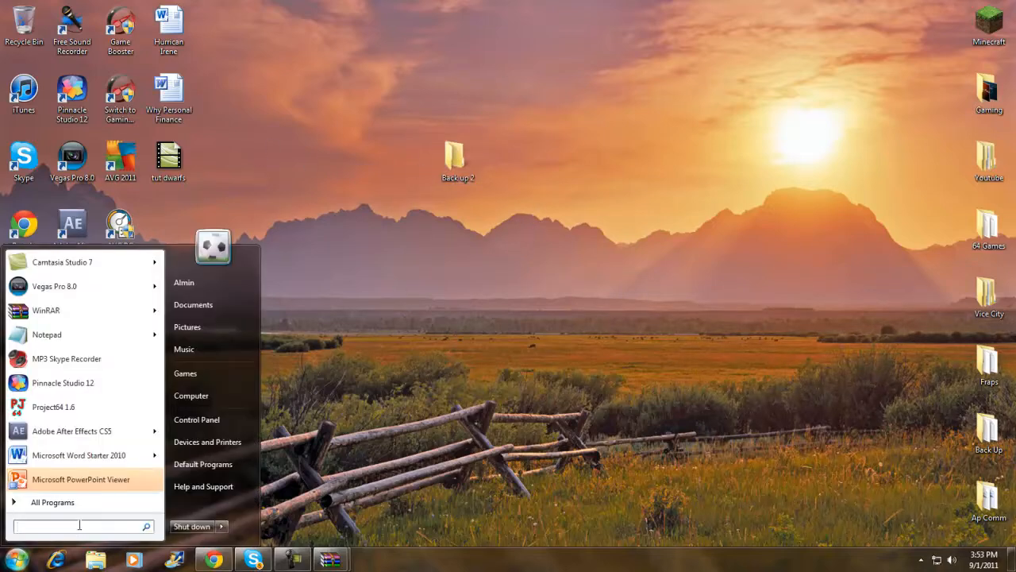
type("%a")
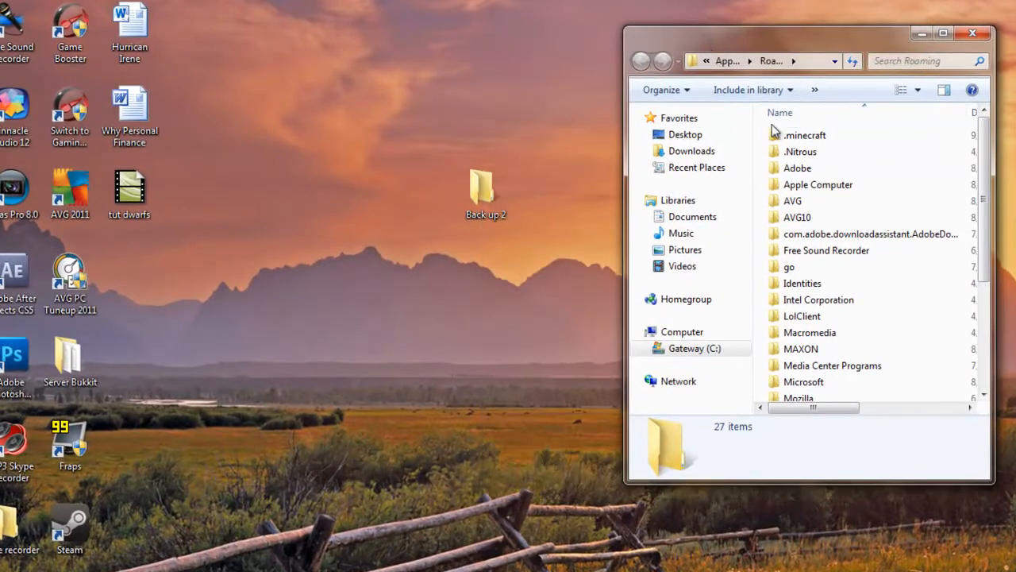
Step: Copy all of the .minecraft folder contents into the Back up 2 folder
double_click(804, 135)
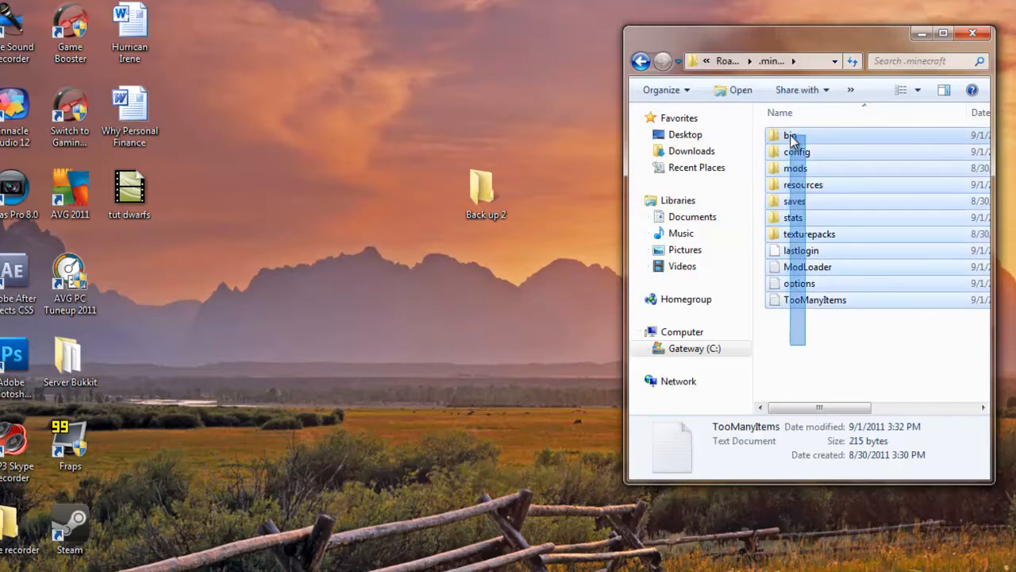
key("ctrl+a")
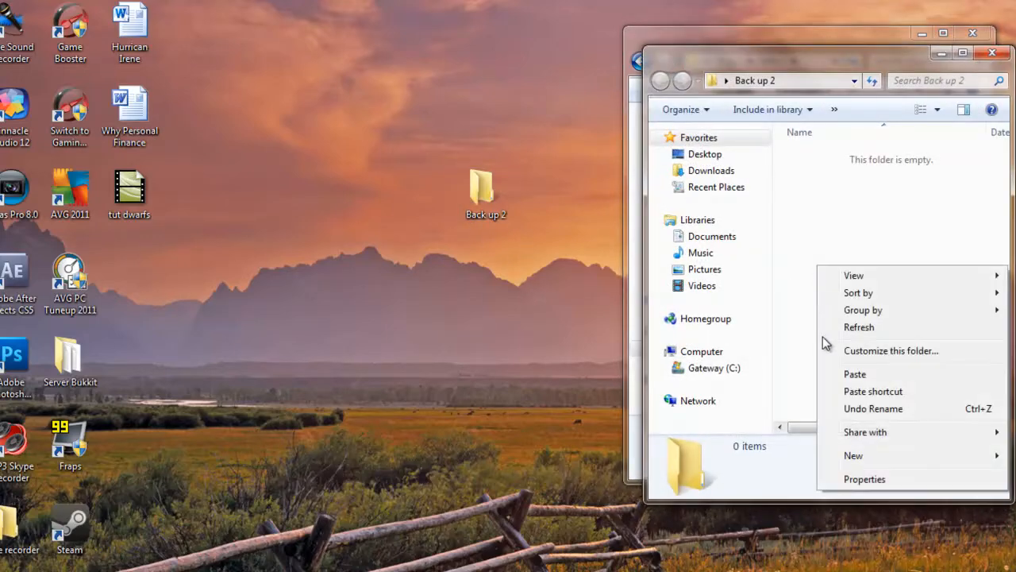
left_click(854, 374)
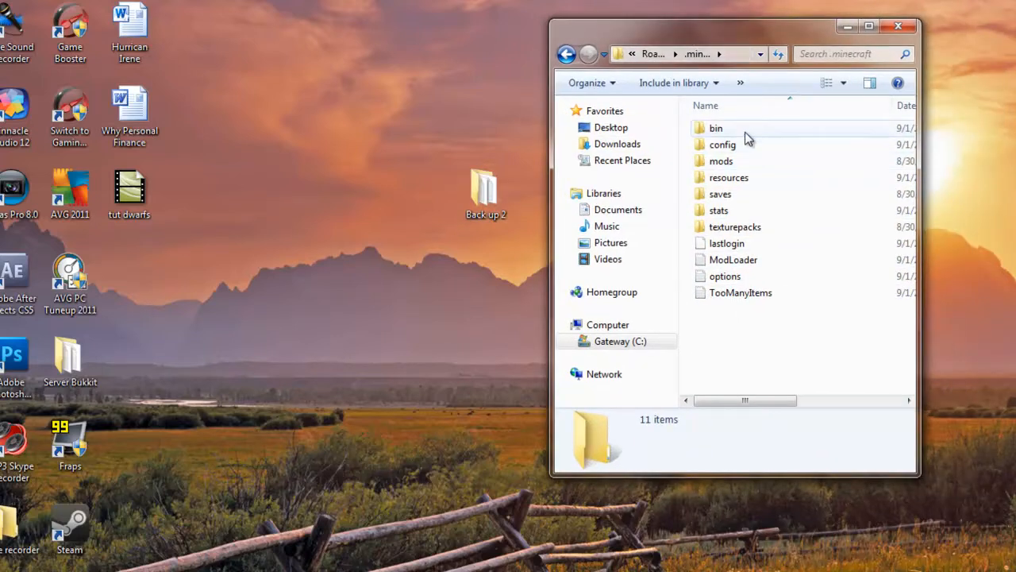
Step: From the bin folder, open minecraft.jar with WinRAR
double_click(716, 127)
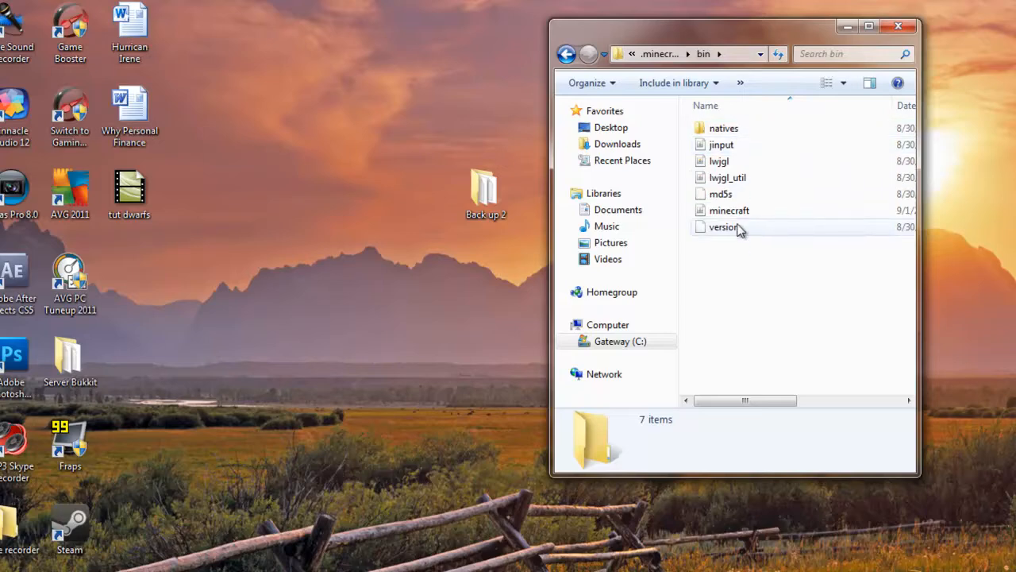
right_click(729, 209)
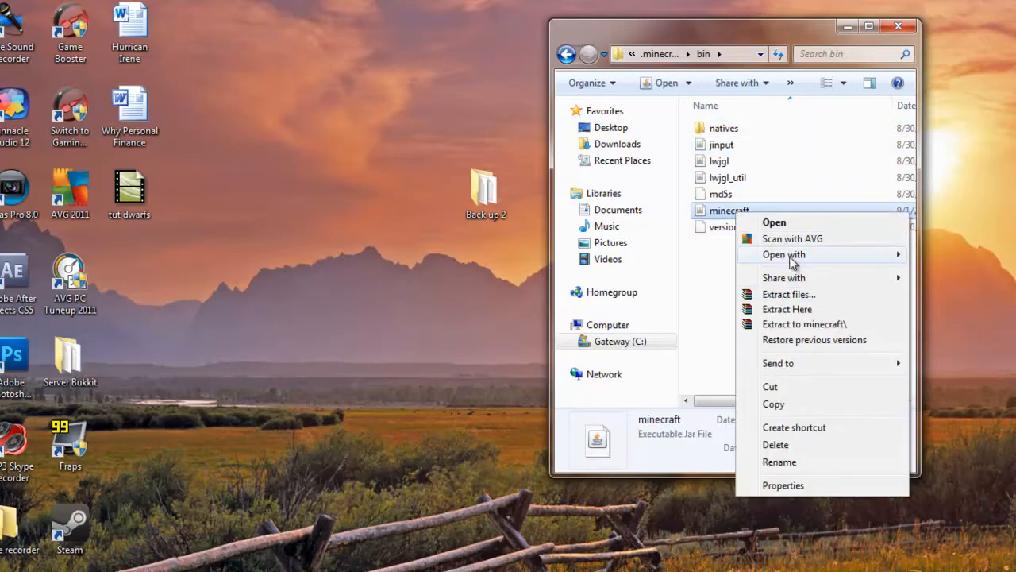
left_click(775, 222)
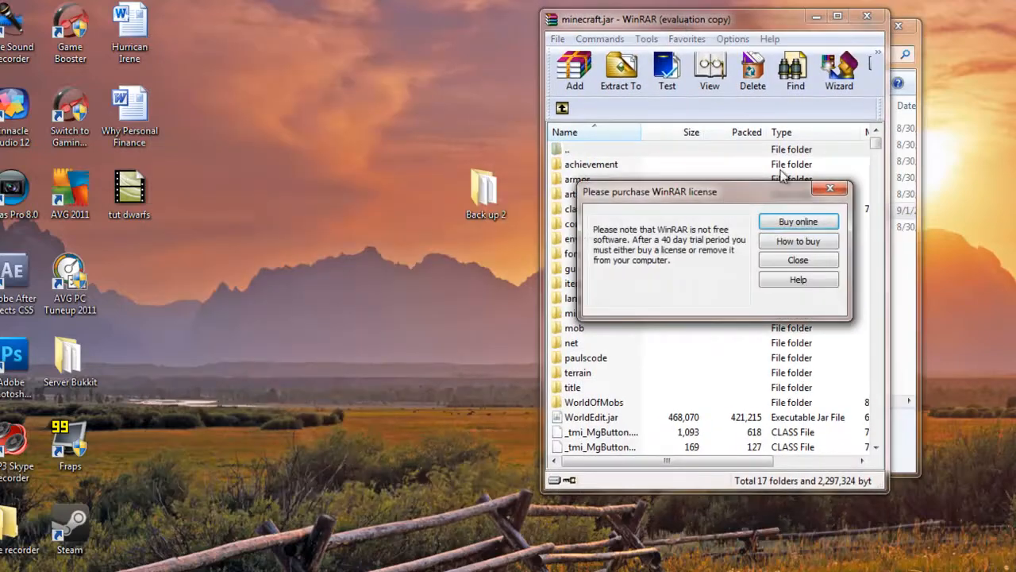
Step: Close the WinRAR license reminder and browse minecraft.jar's folder list
left_click(797, 261)
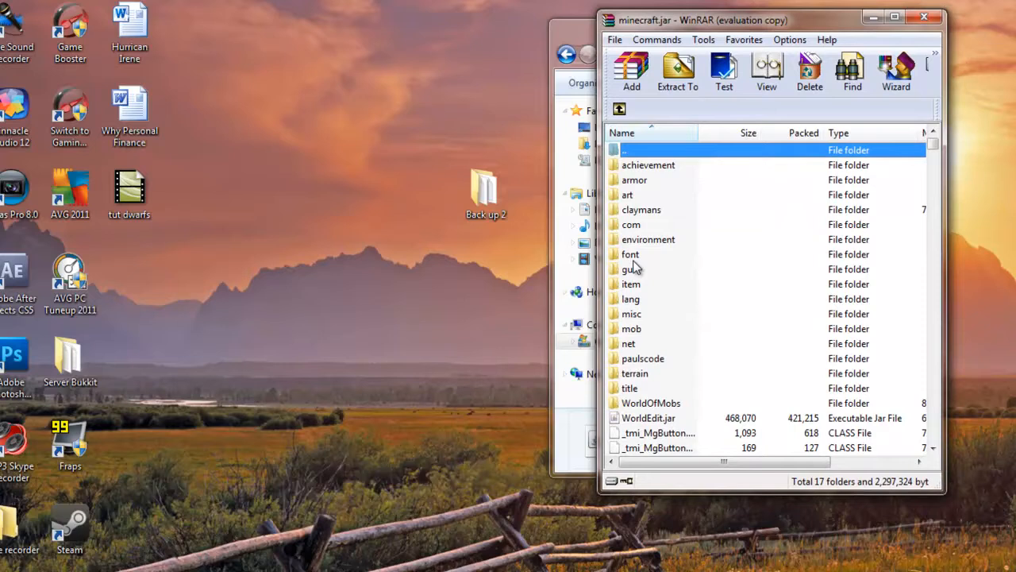
mouse_move(635, 286)
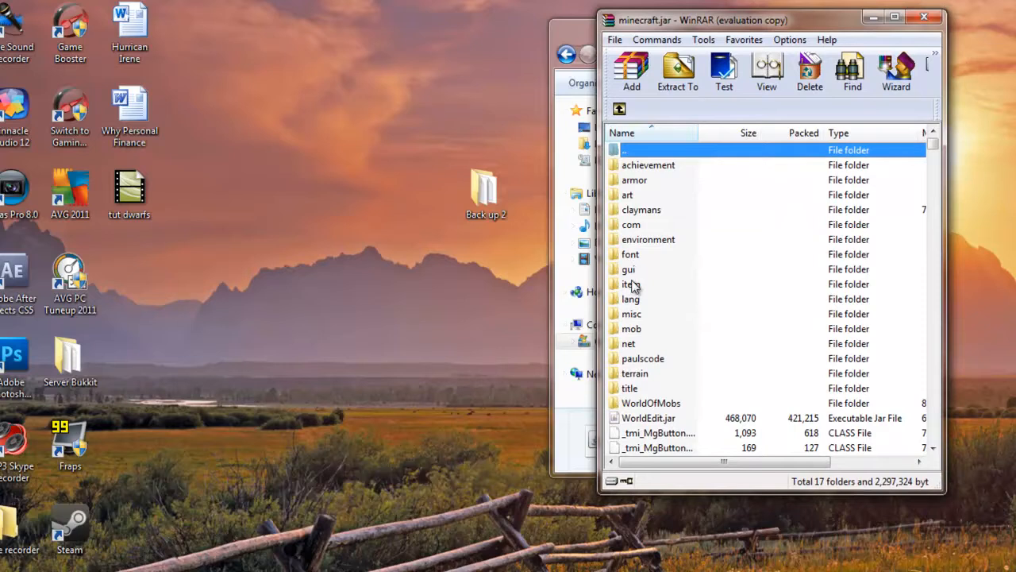
left_click(631, 254)
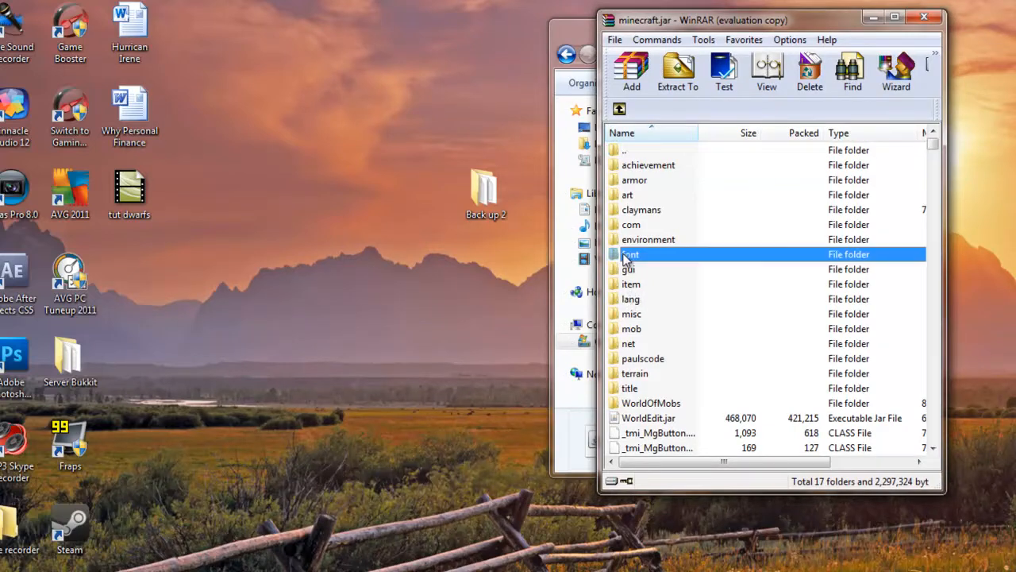
left_click(628, 269)
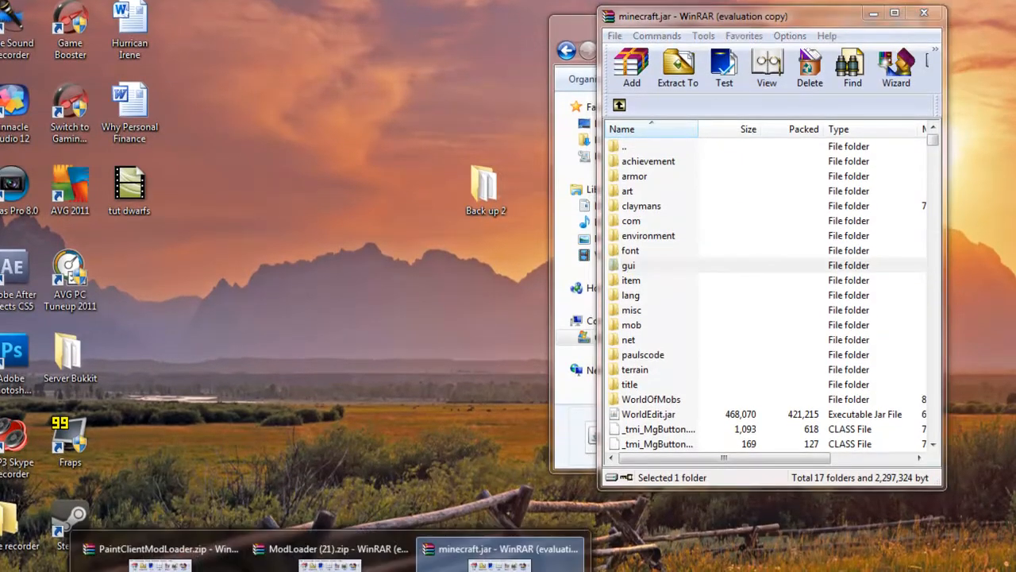
Step: Drop the ModLoader and PaintClientModLoader files into minecraft.jar, close WinRAR and run Minecraft.exe
left_click(330, 549)
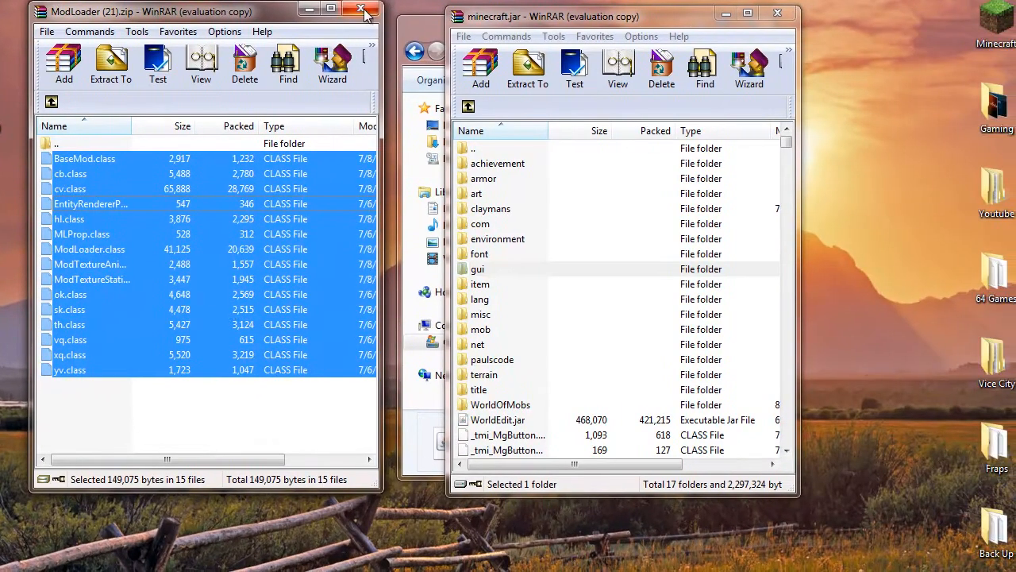
left_click(362, 11)
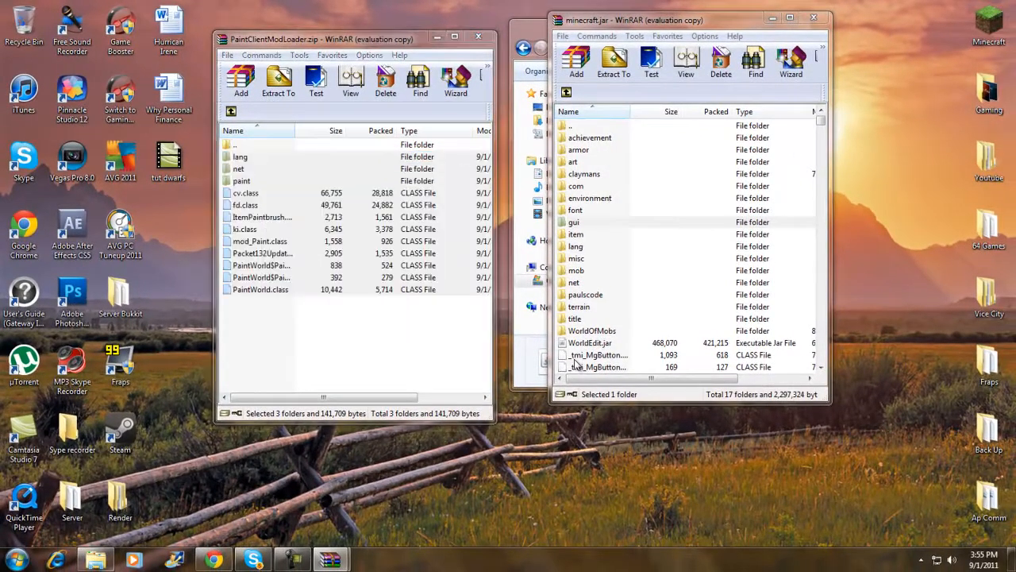
left_click(575, 222)
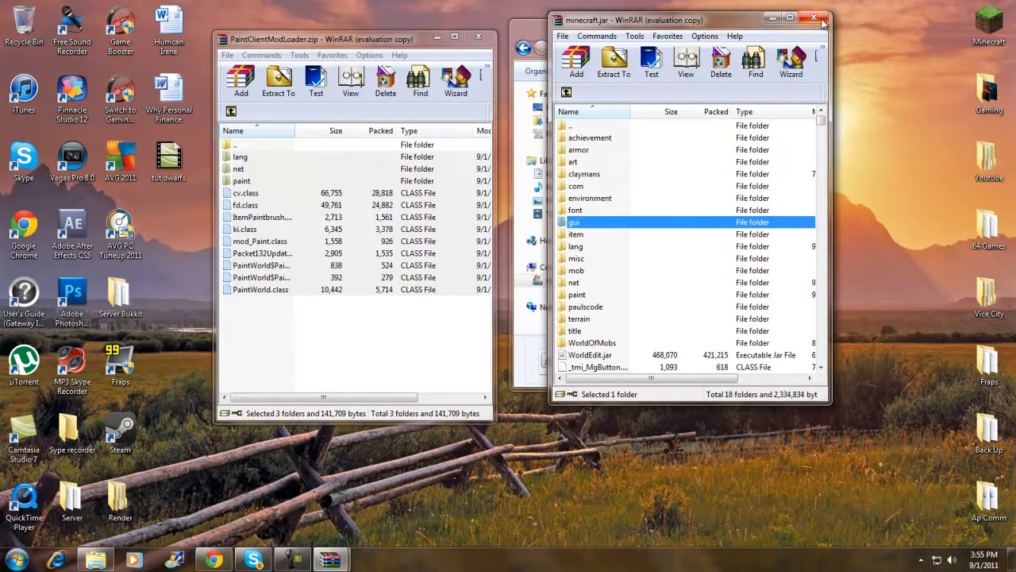
left_click(813, 17)
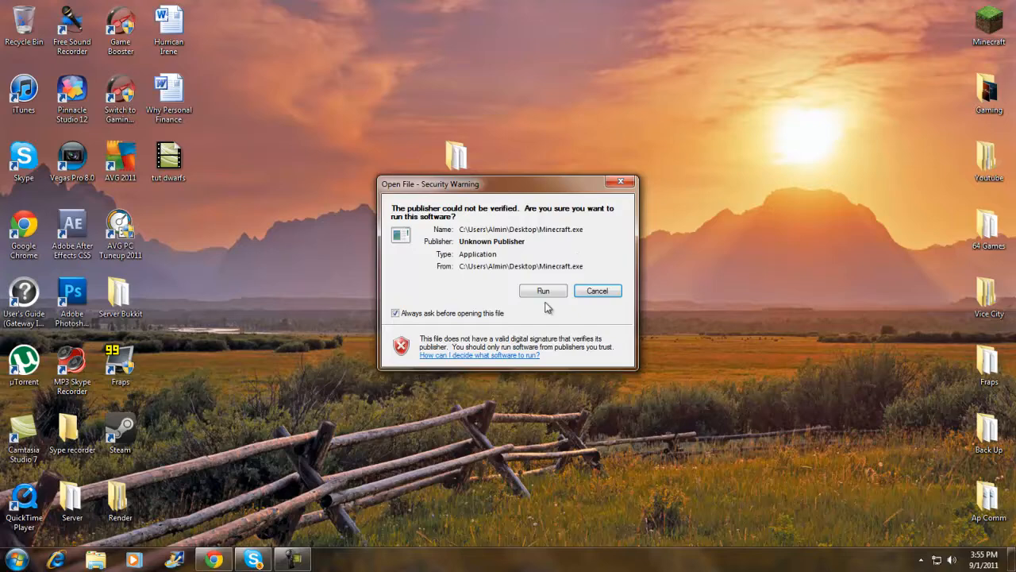
Step: Run the unverified Minecraft.exe, log in and go to the Singleplayer world list
left_click(543, 289)
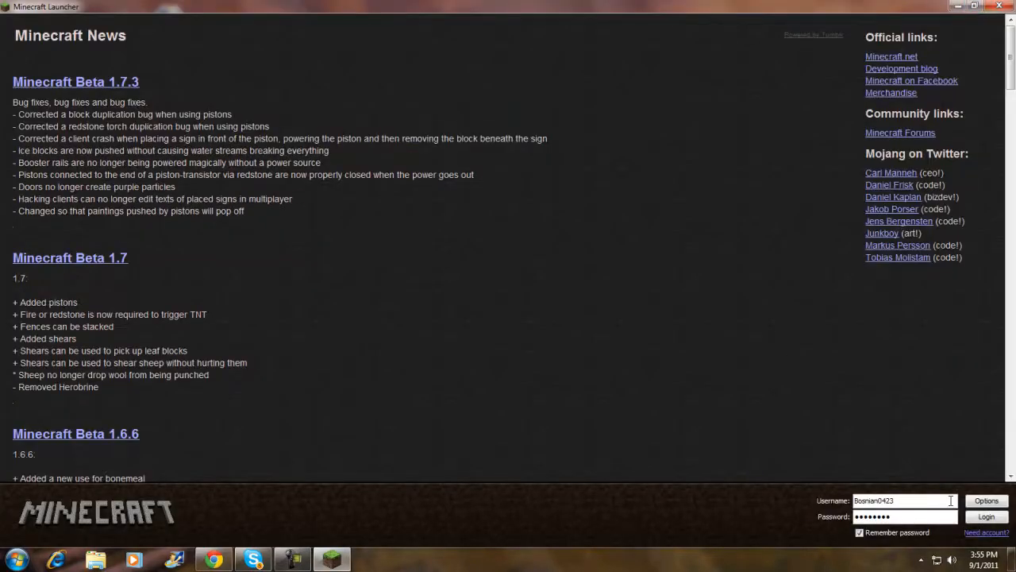
left_click(986, 518)
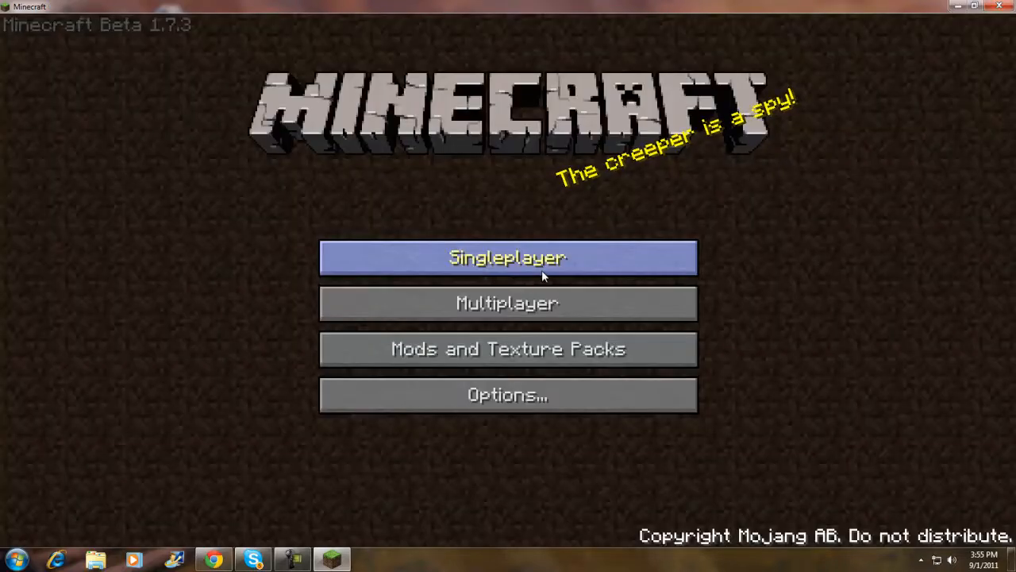
left_click(508, 257)
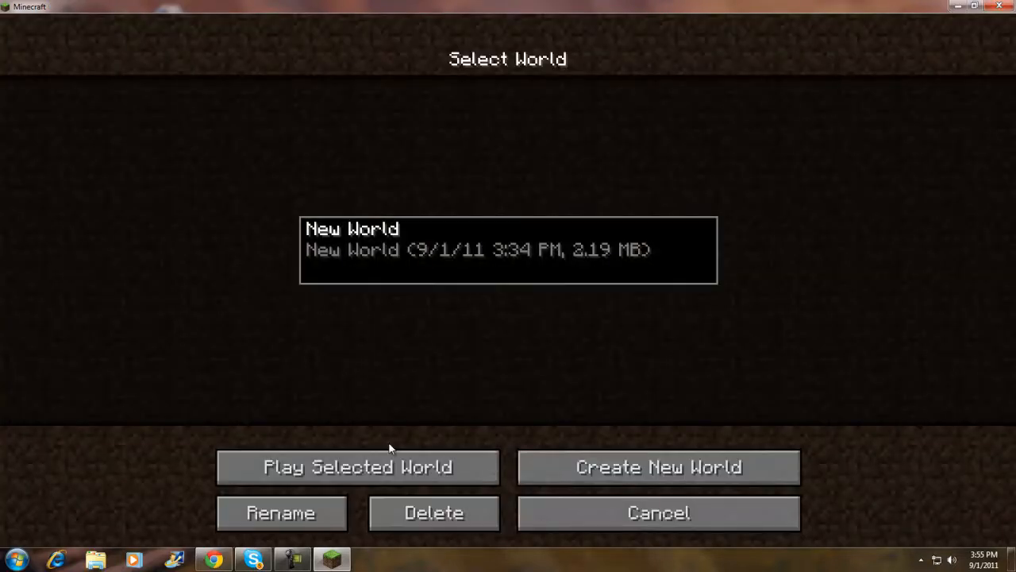
Step: Play New World and put a Red Paintbrush from TooManyItems into the hotbar
left_click(355, 467)
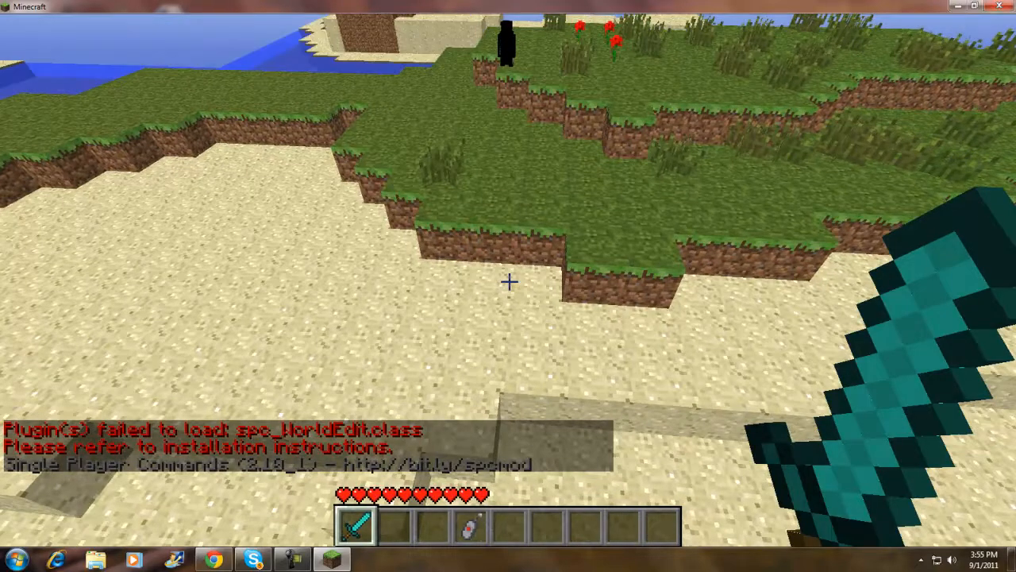
key("e")
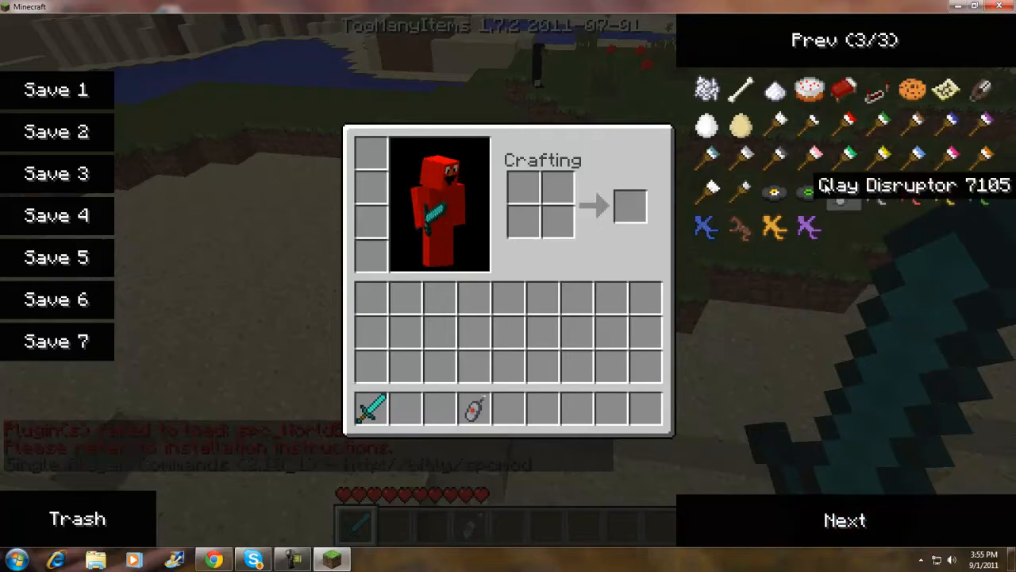
mouse_move(740, 162)
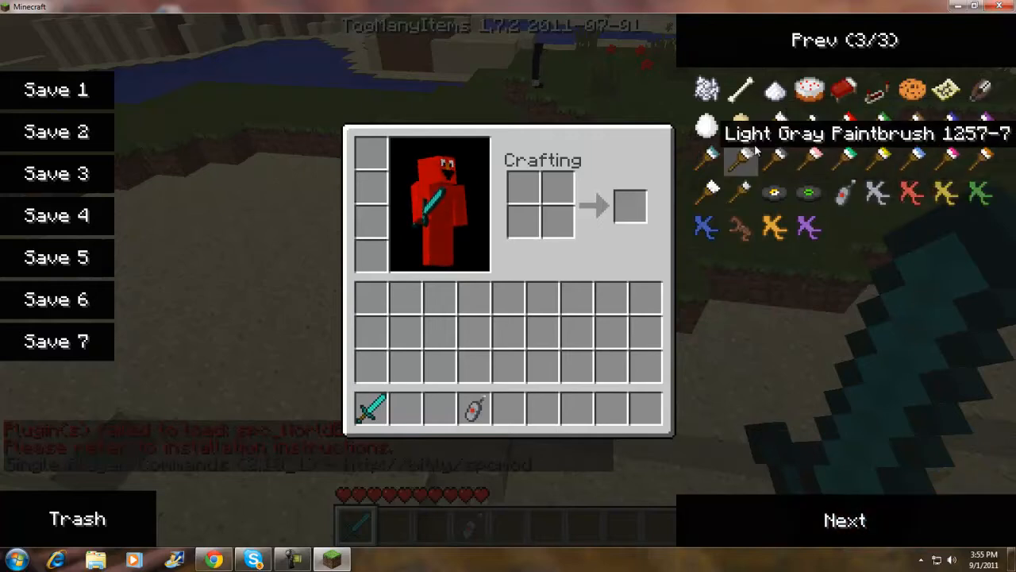
mouse_move(913, 163)
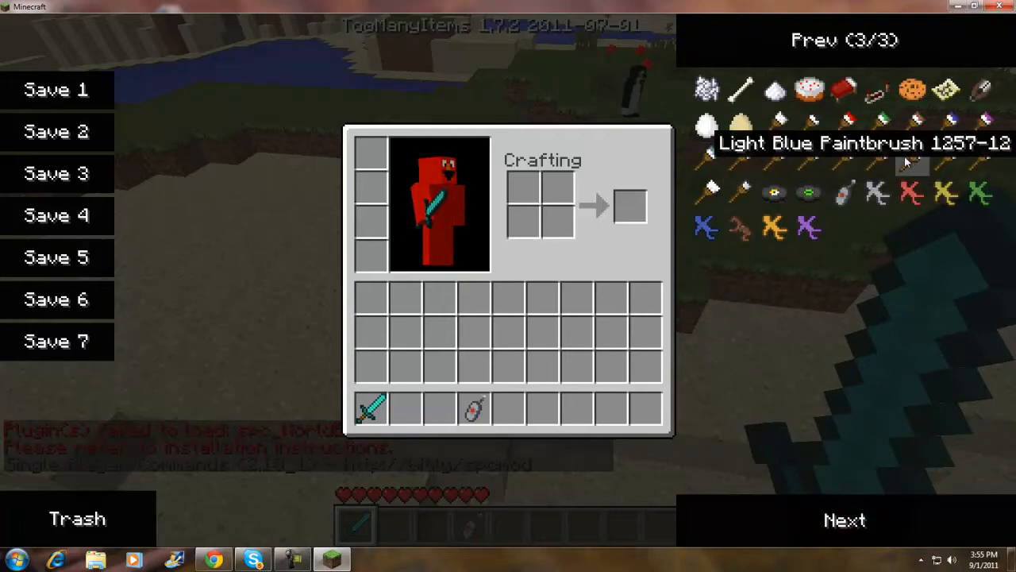
mouse_move(876, 134)
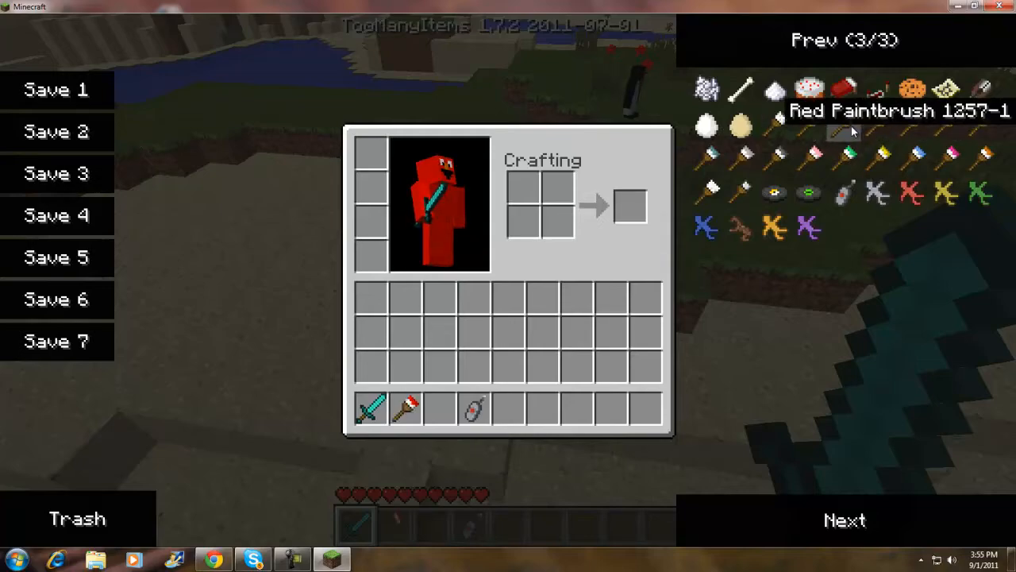
key("Escape")
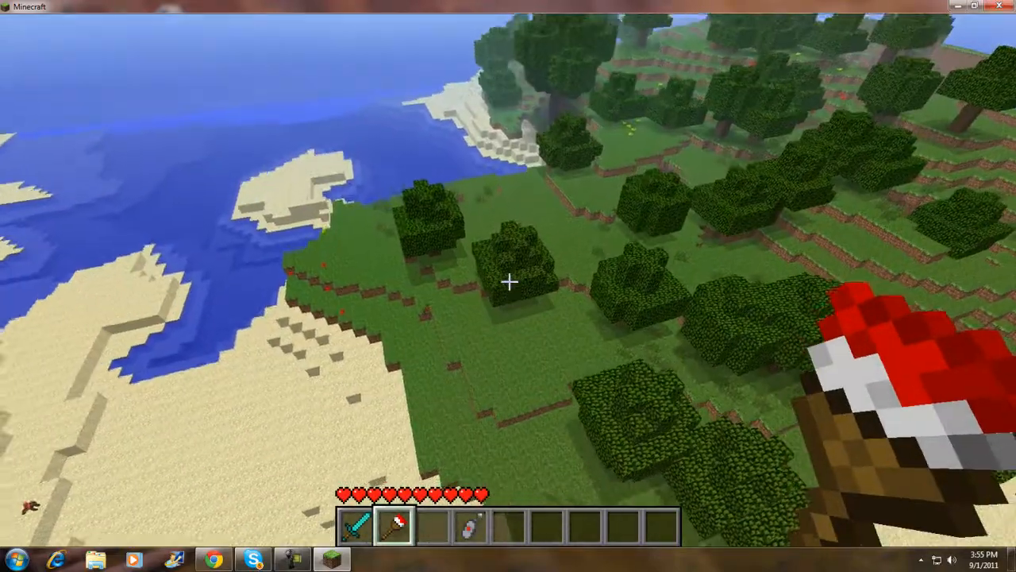
mouse_move(508, 286)
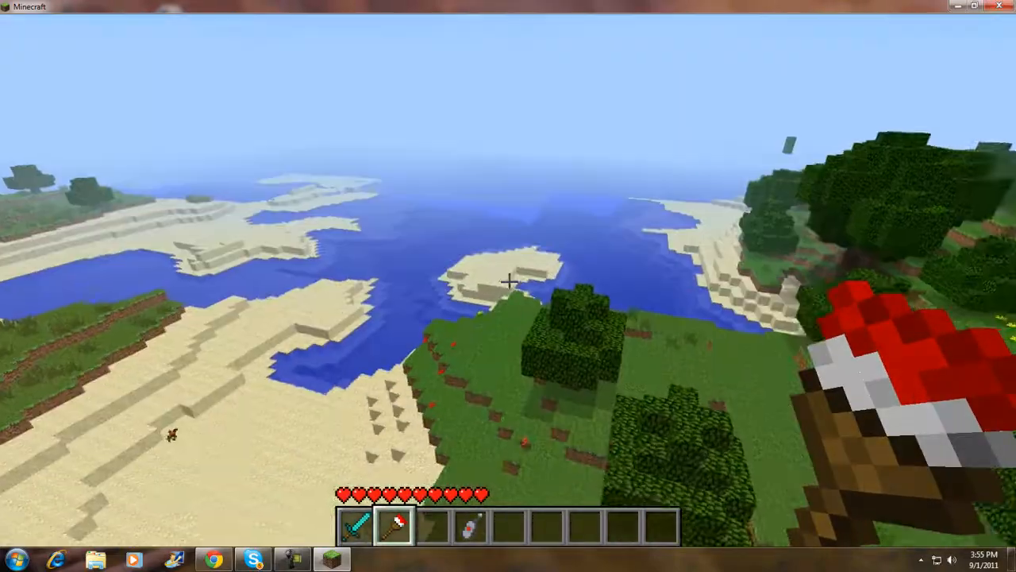
mouse_move(509, 286)
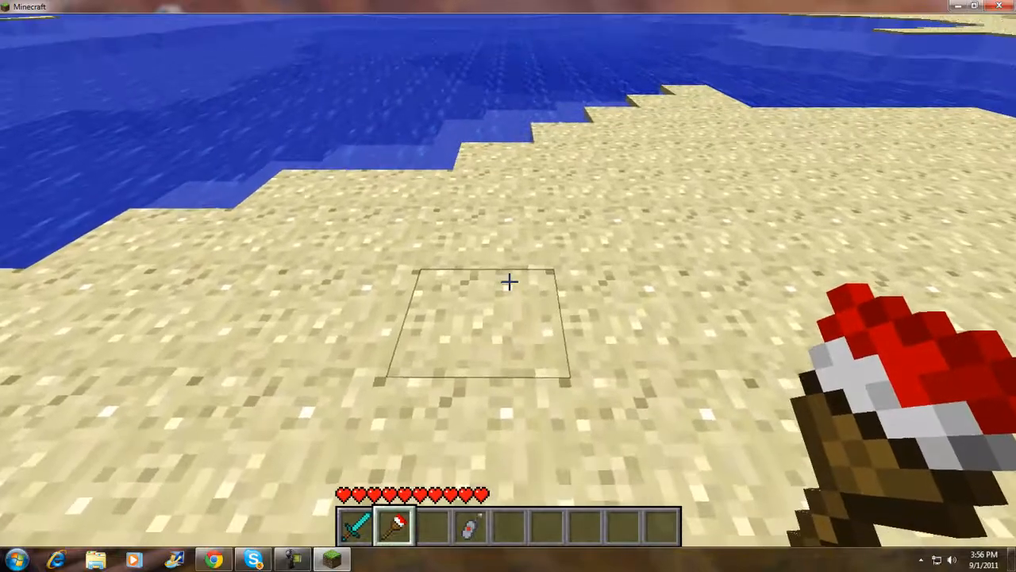
mouse_move(508, 285)
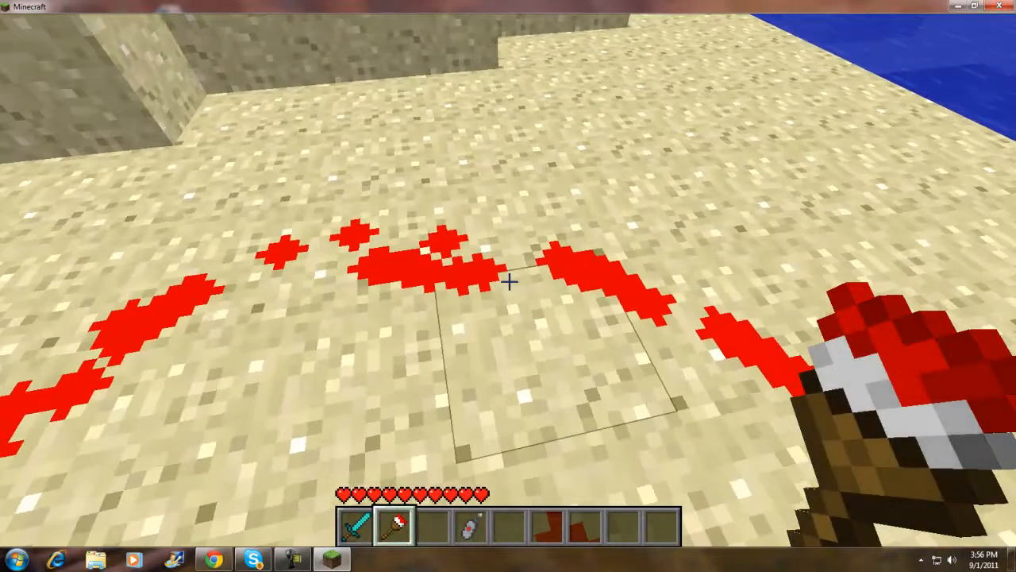
mouse_move(508, 285)
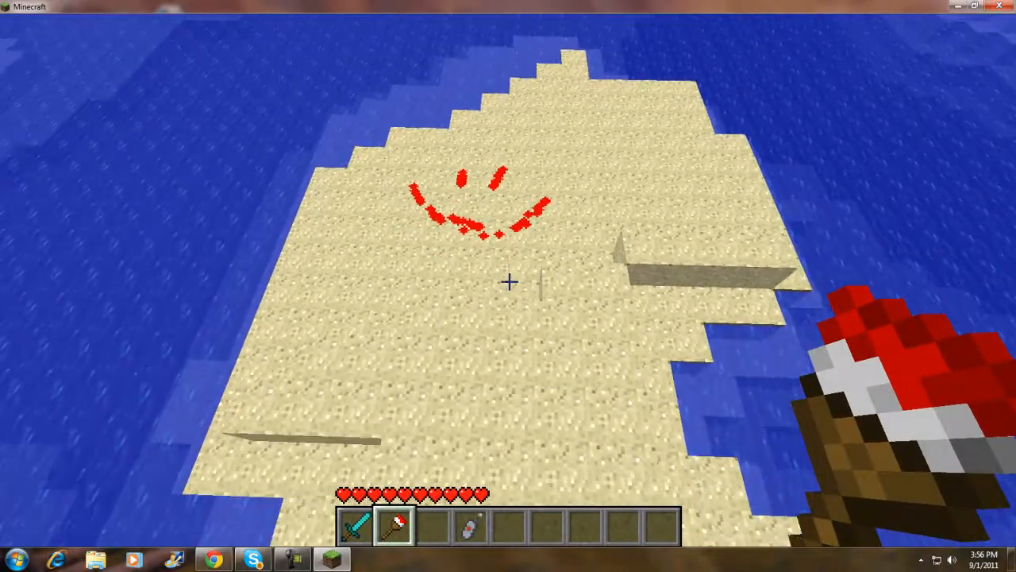
mouse_move(508, 286)
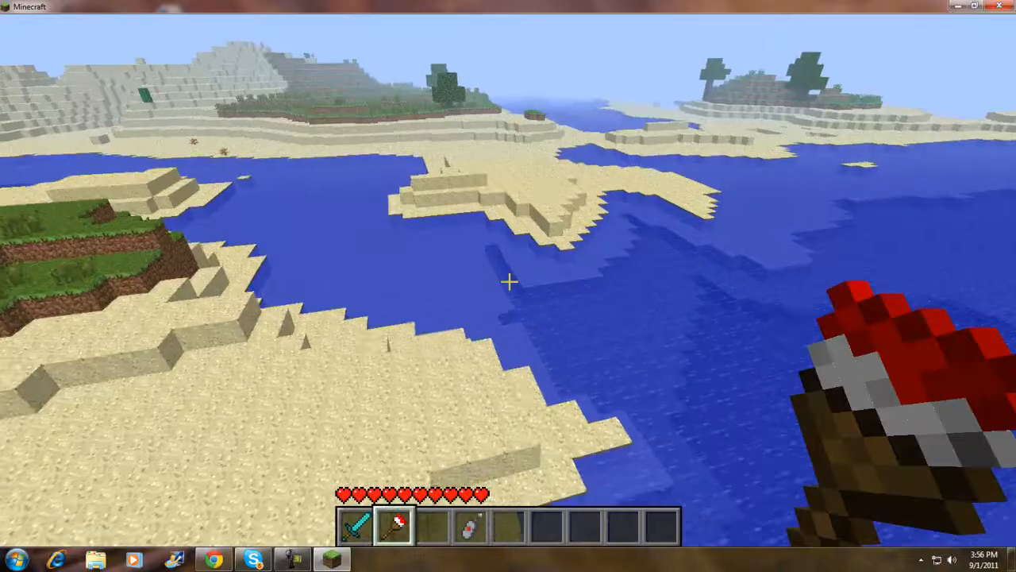
mouse_move(508, 283)
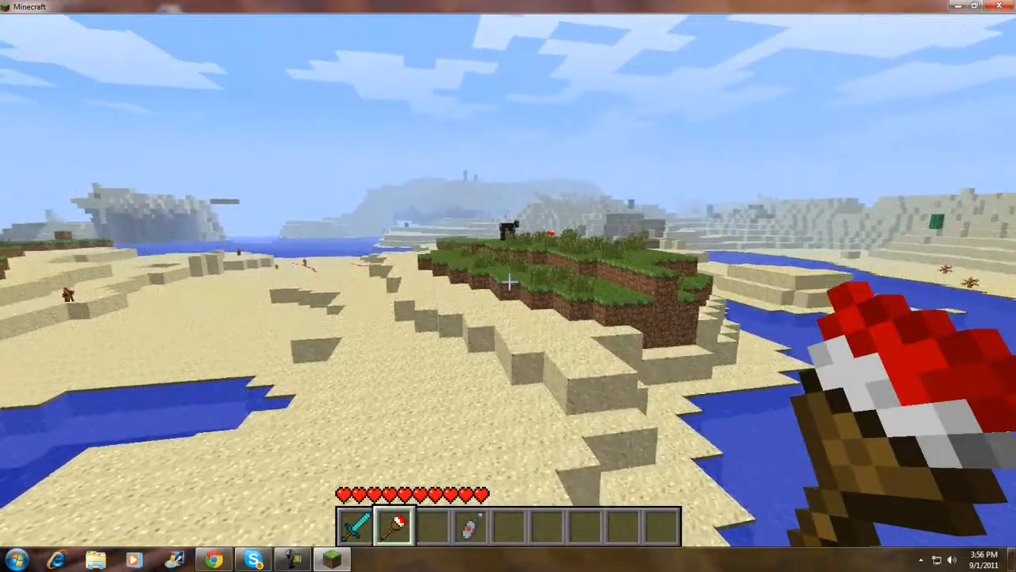
mouse_move(508, 286)
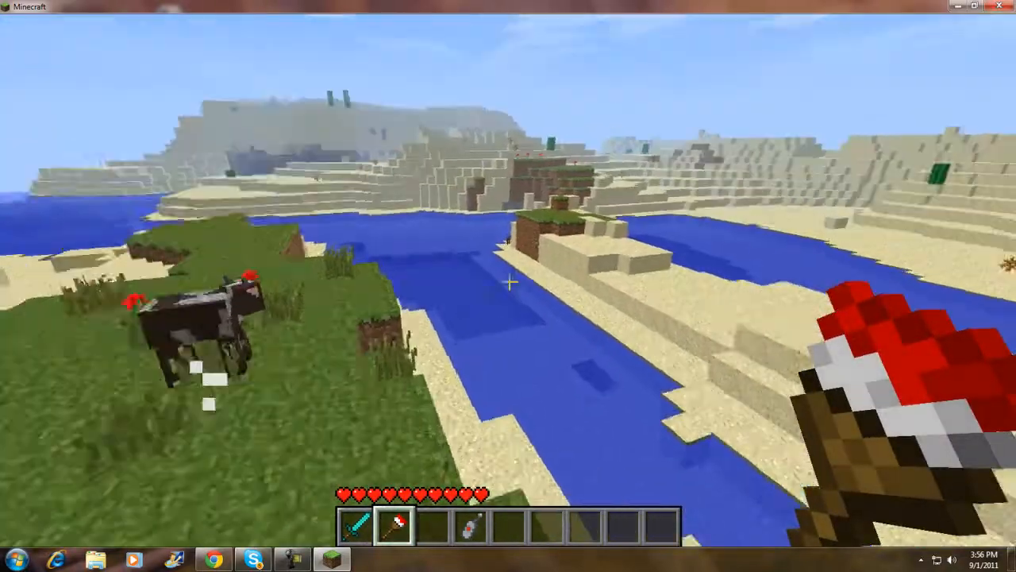
mouse_move(508, 285)
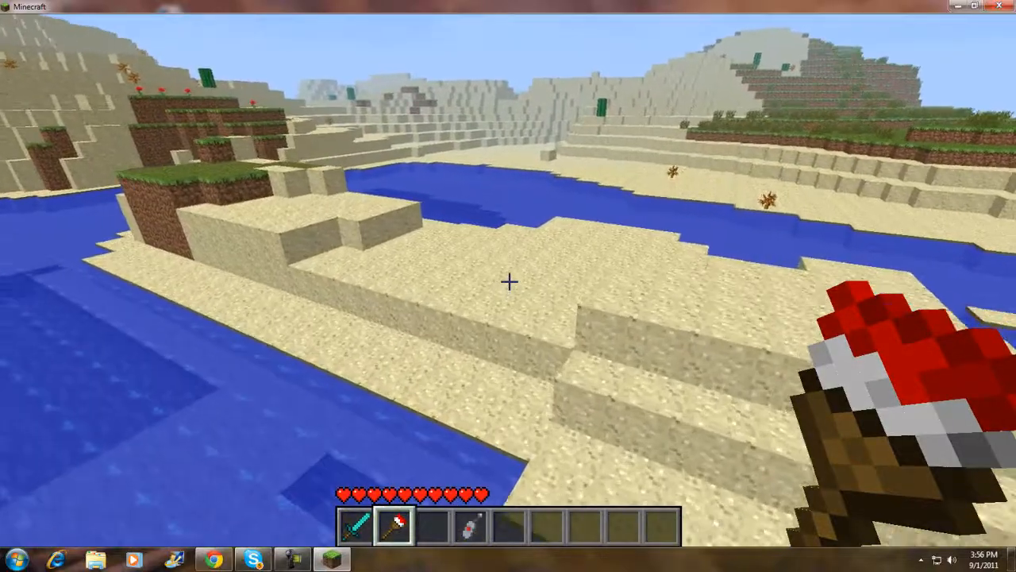
mouse_move(508, 286)
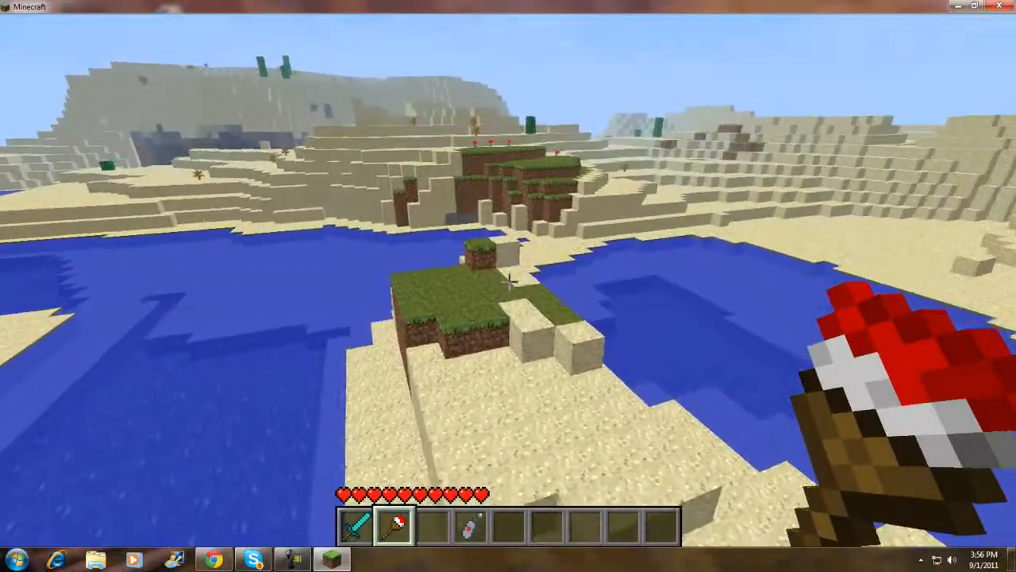